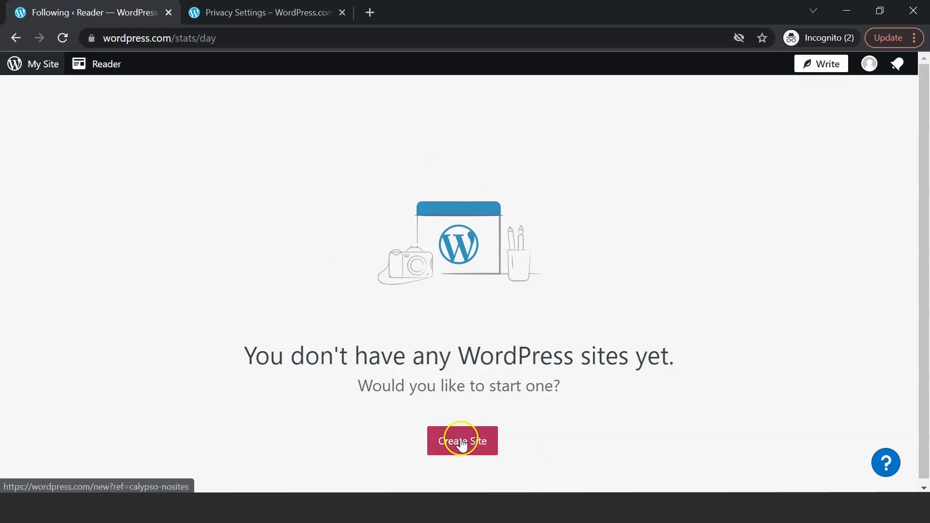
Return to the site overview and start creating a new site.
click(107, 63)
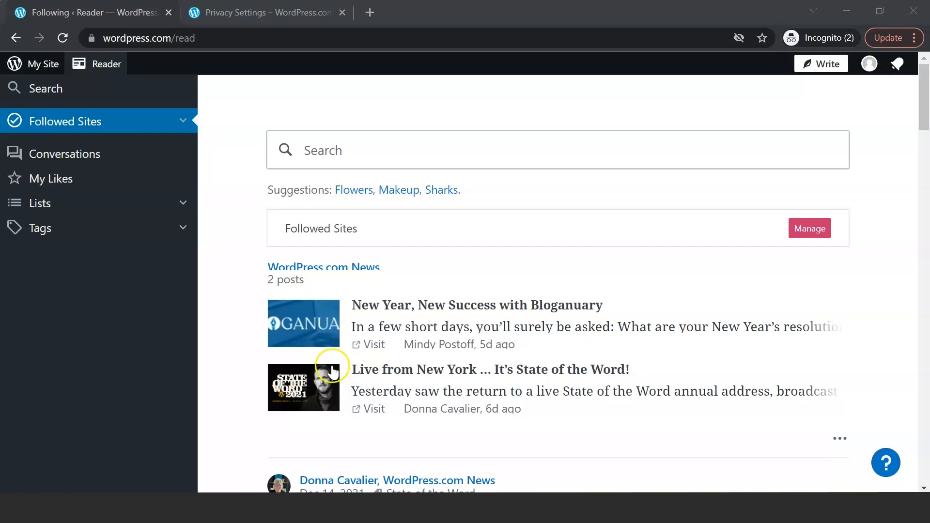
click(42, 63)
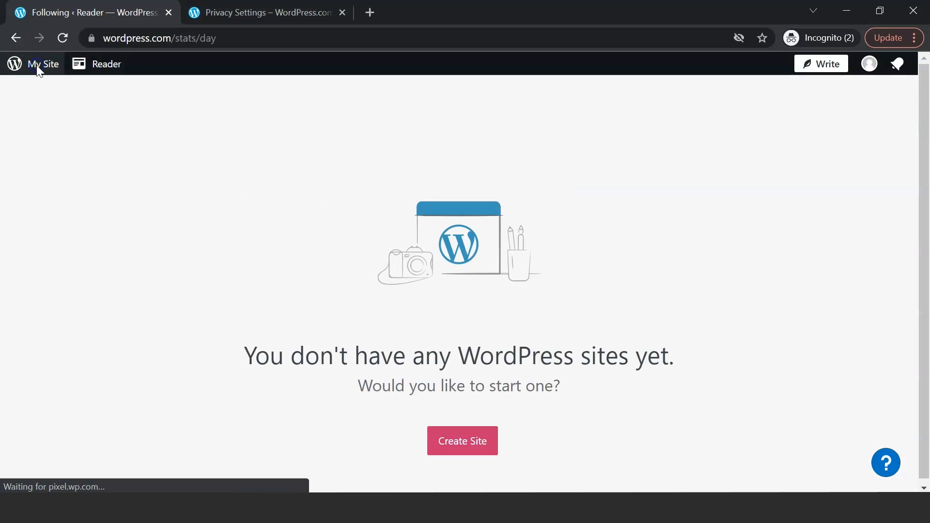
mouse_move(462, 441)
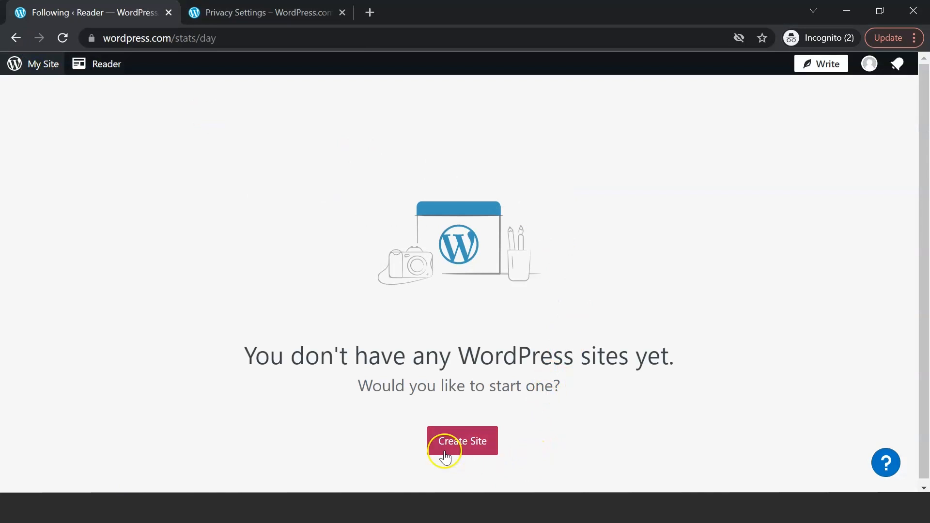
mouse_move(485, 439)
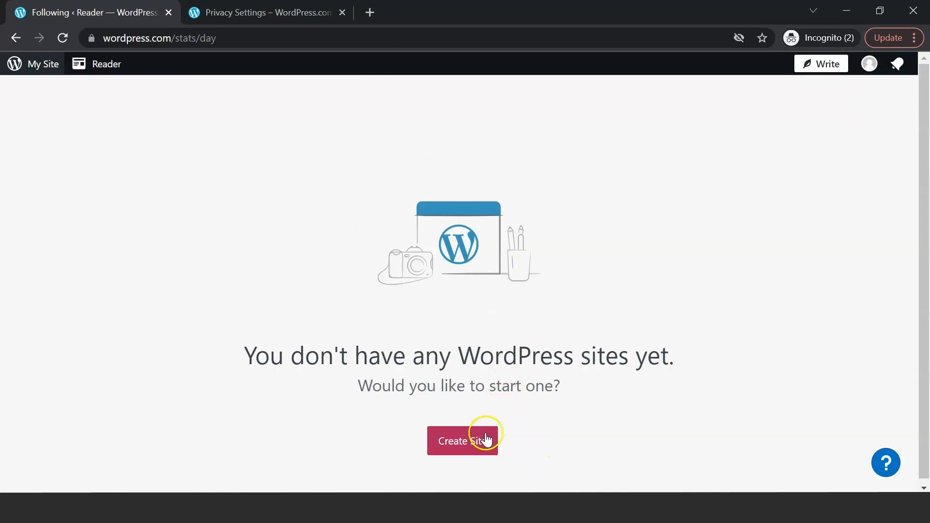
click(462, 441)
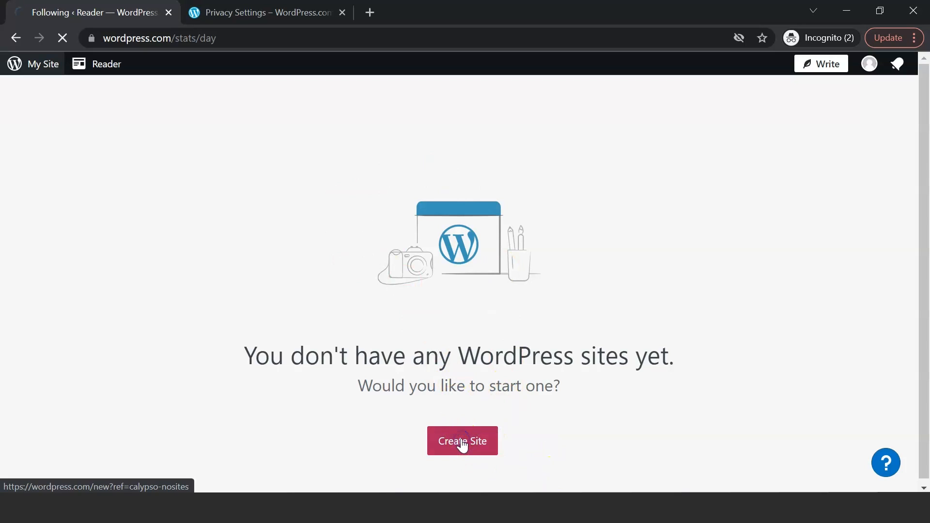
click(463, 441)
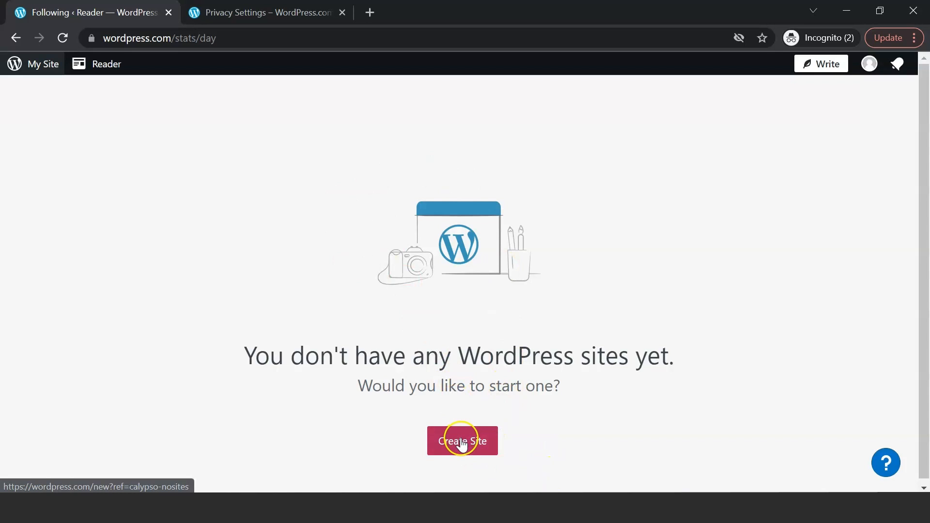
click(462, 440)
text(MyWebsite)
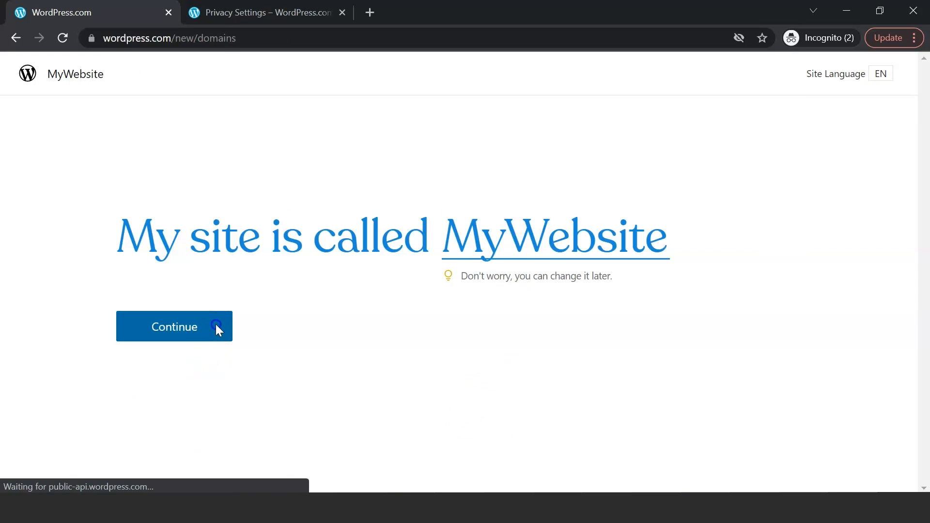
Accept MyWebsite as the name and pick the free mywebsite654885750.wordpress.com address.
click(174, 326)
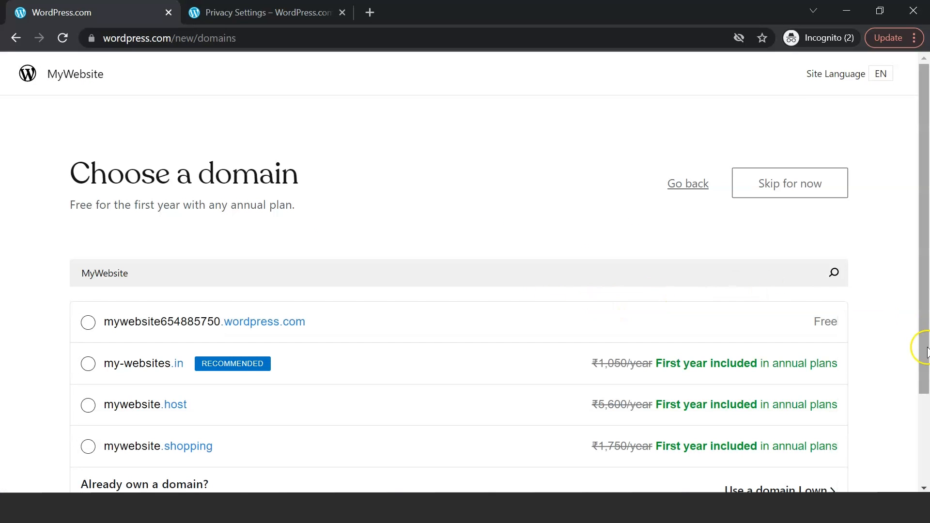
mouse_move(370, 323)
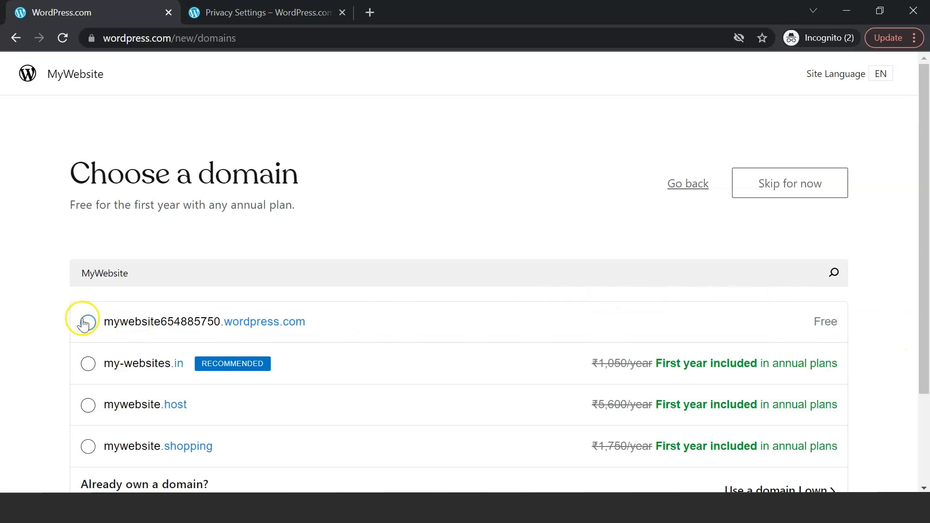
click(87, 322)
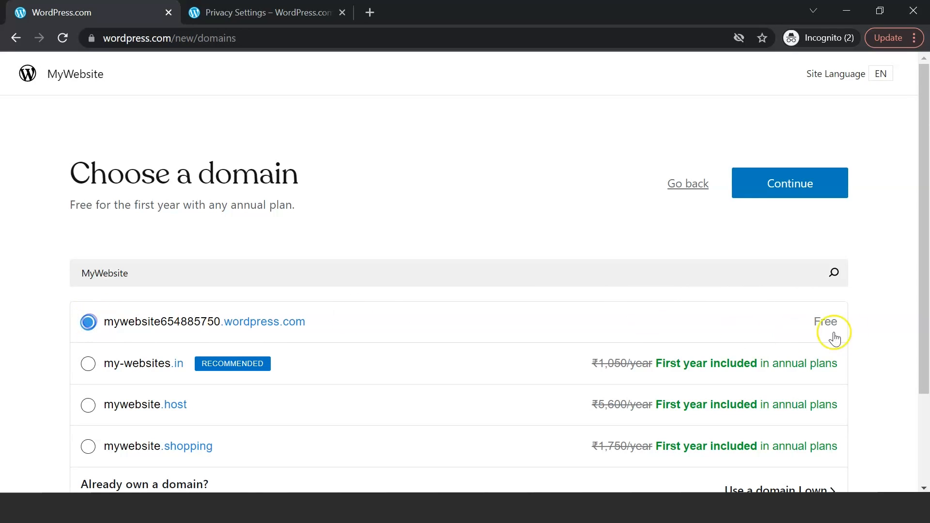
click(789, 183)
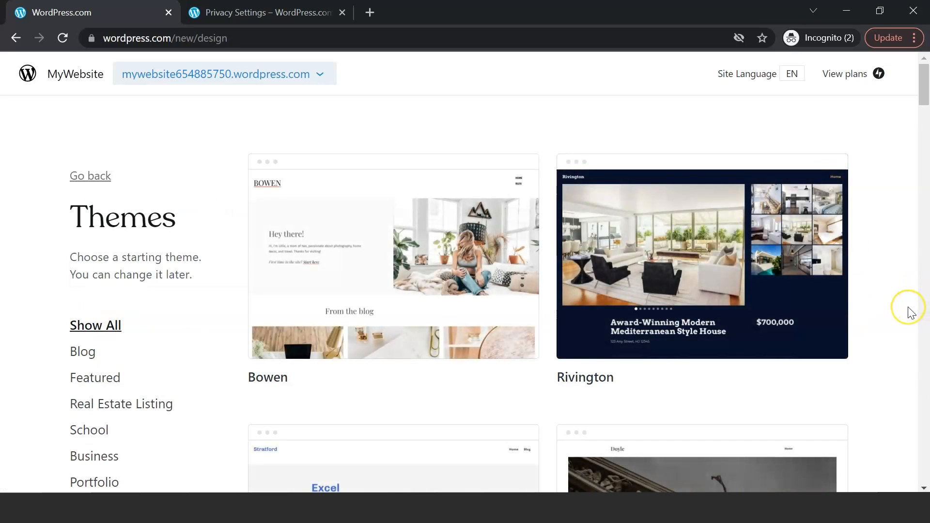
mouse_move(912, 312)
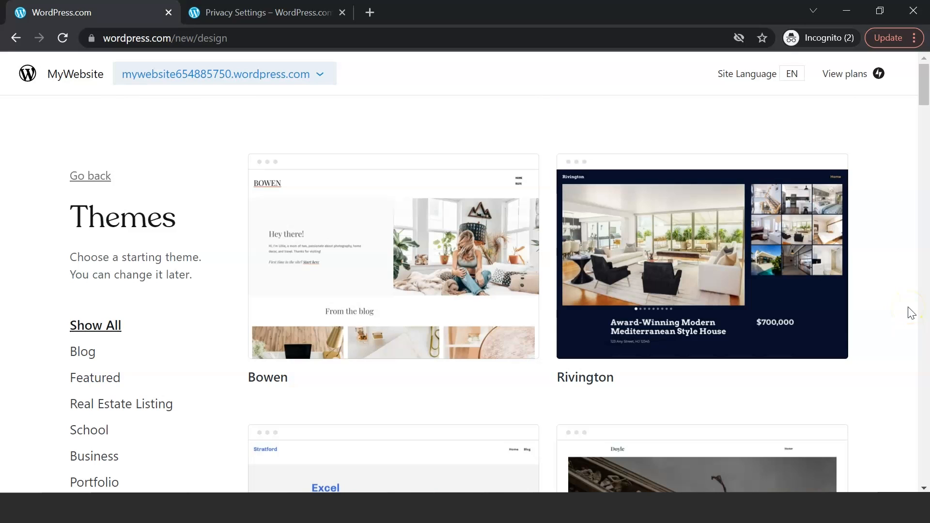
Pick the Edison theme from the Themes list and accept the default font pairing.
scroll(down, 3)
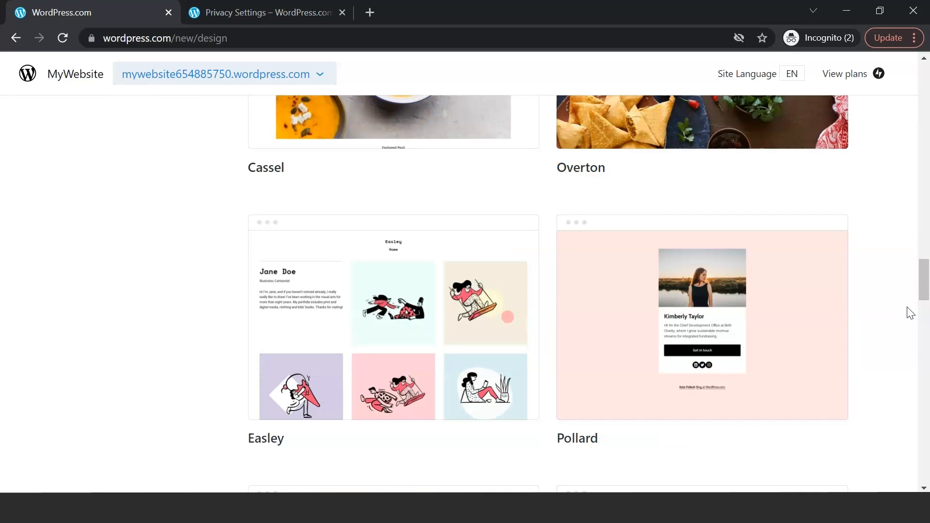
scroll(down, 3)
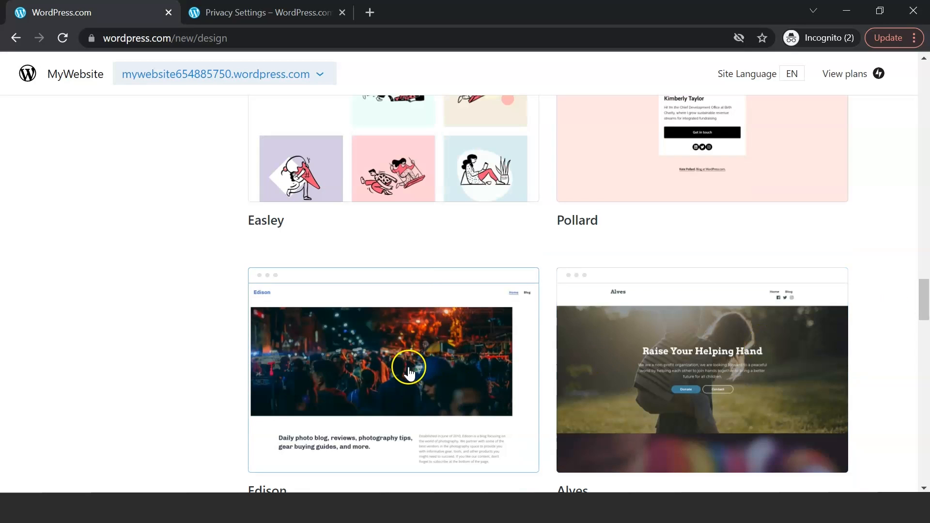
click(393, 362)
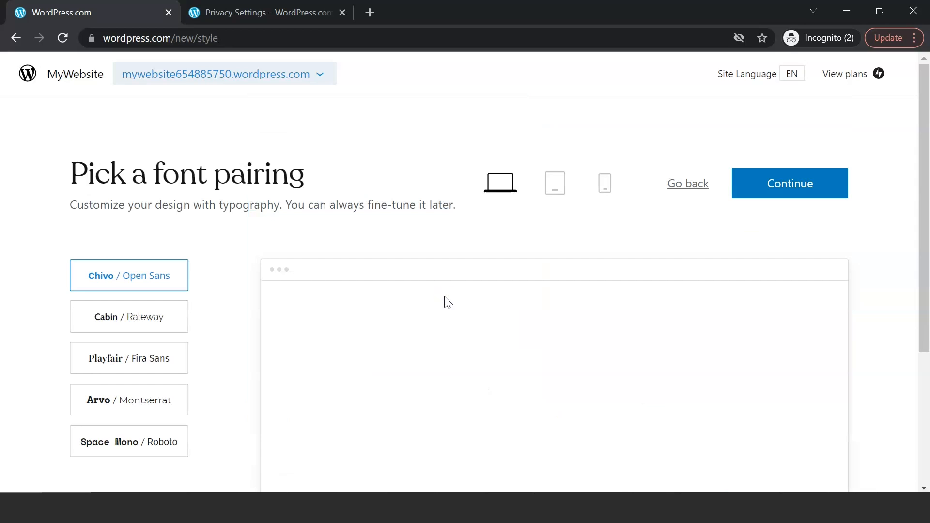
click(789, 183)
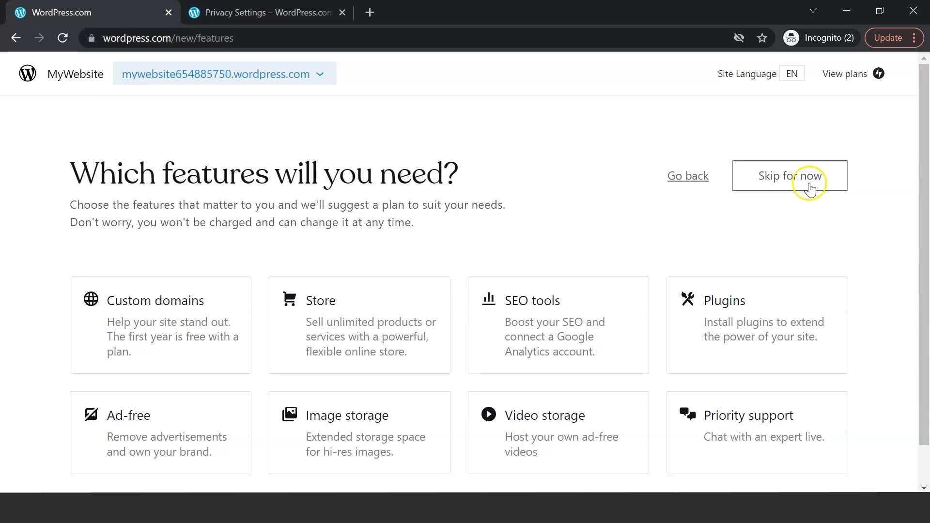
scroll(up, 3)
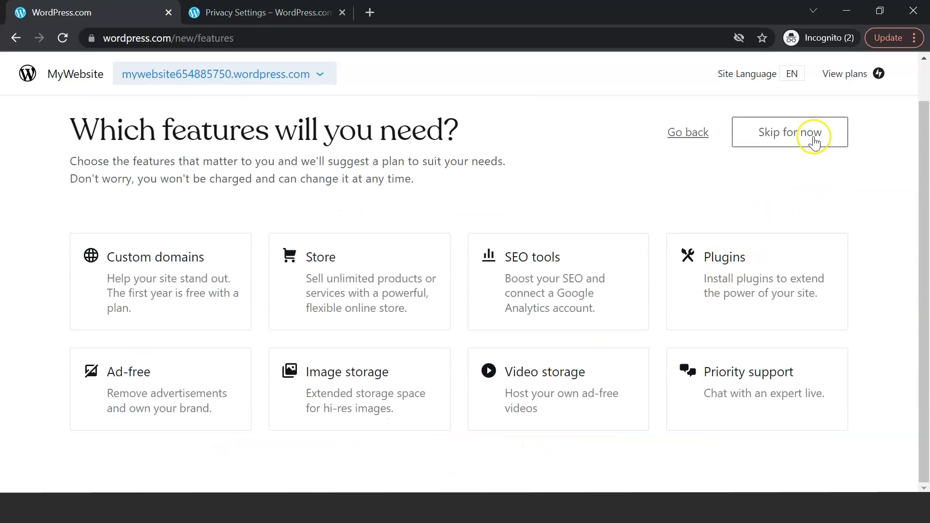
Skip the extra-features step and select the Free plan.
click(788, 132)
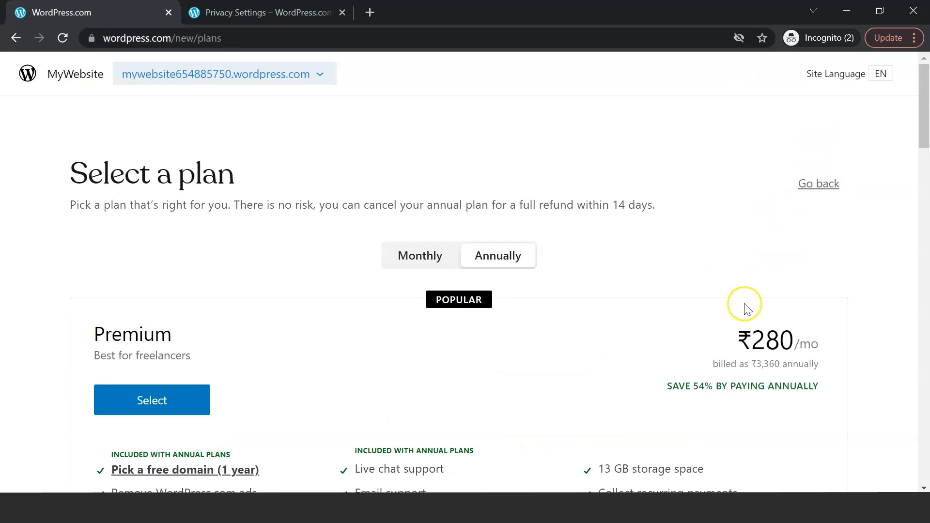
scroll(down, 3)
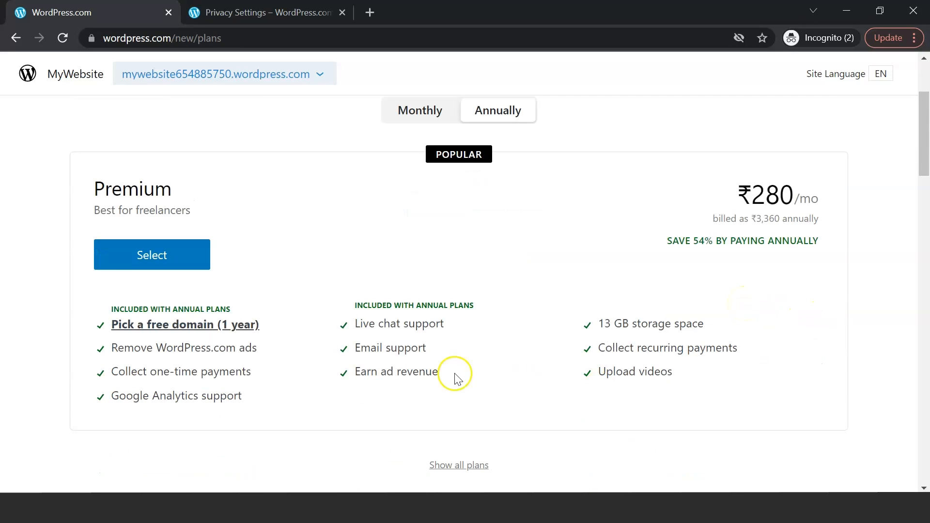
scroll(down, 3)
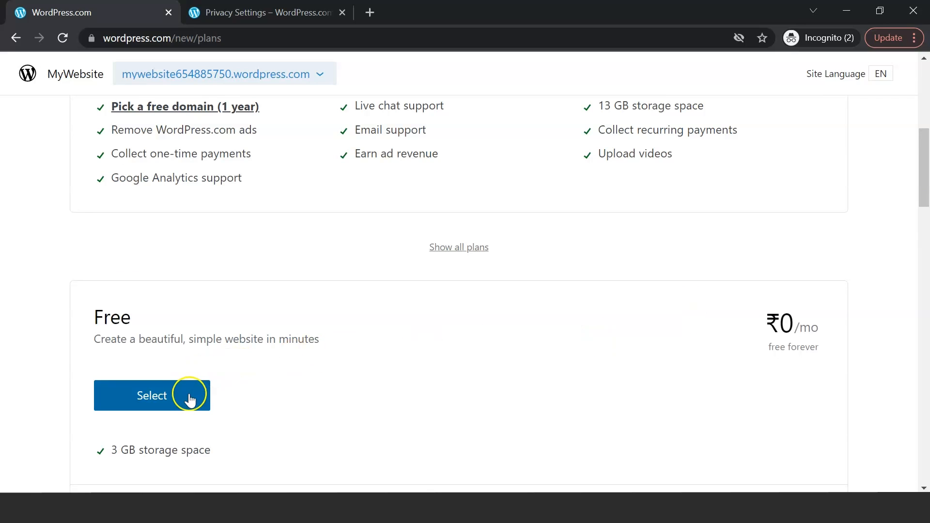
click(152, 395)
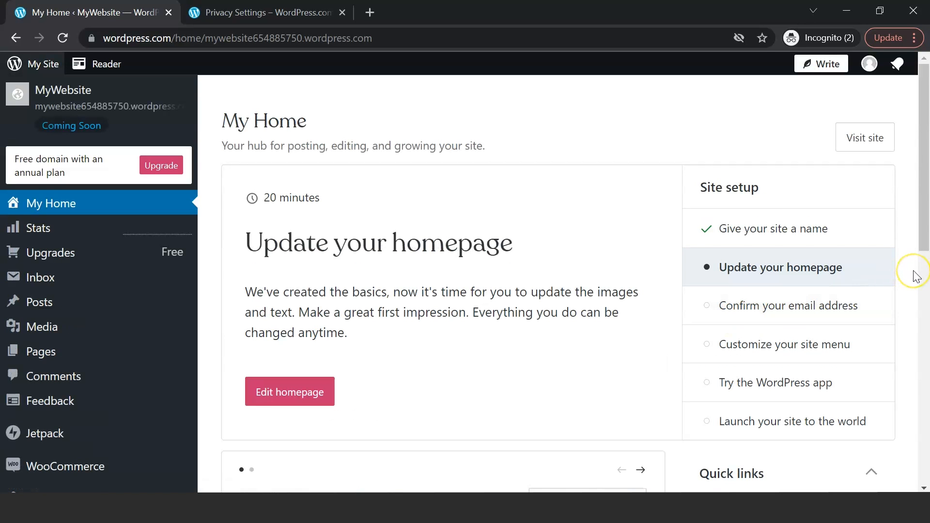
mouse_move(887, 281)
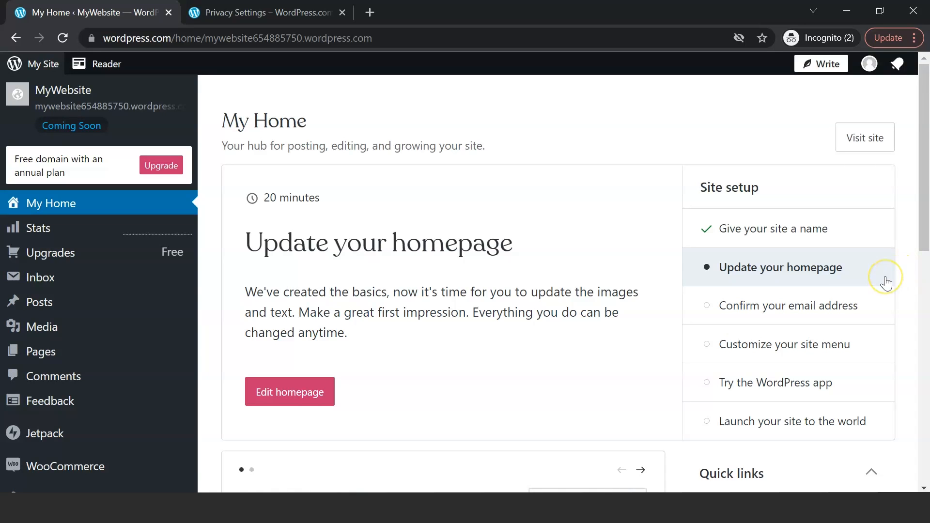
mouse_move(887, 282)
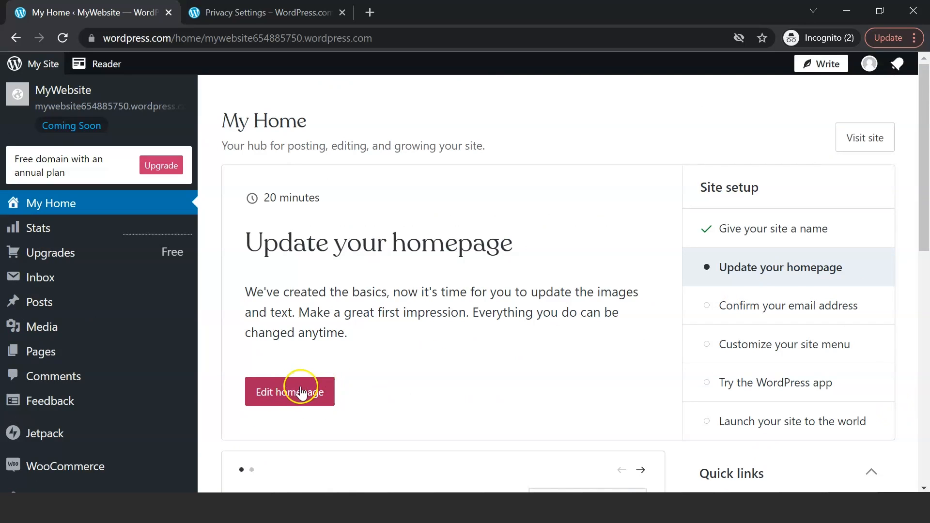
Use Edit homepage on My Home to open the homepage in the block editor.
click(289, 392)
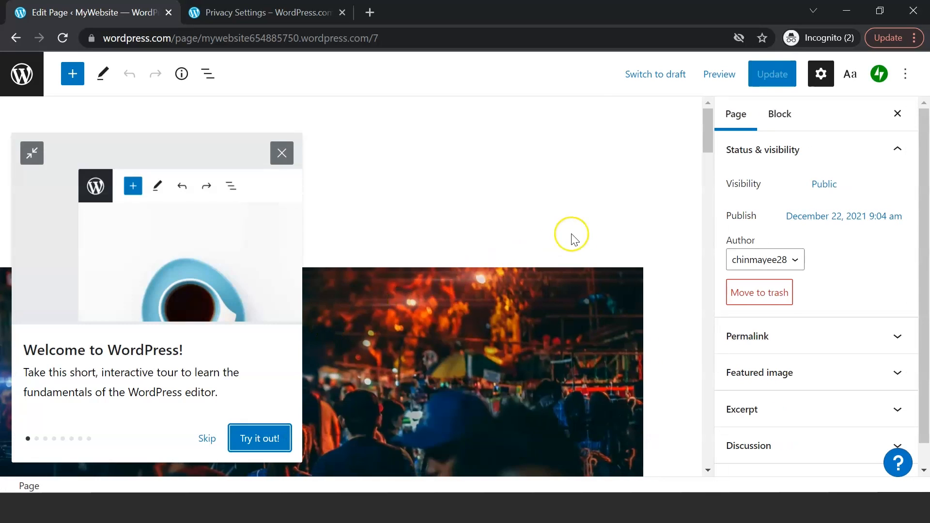
Dismiss the tour, set the heading to 'My New Website!!', update, and show page settings.
click(206, 438)
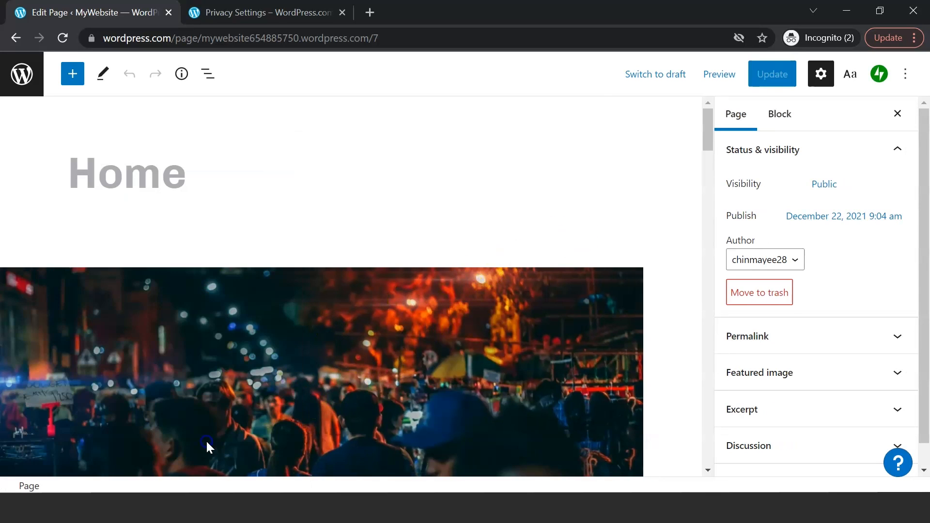
scroll(down, 3)
text(We)
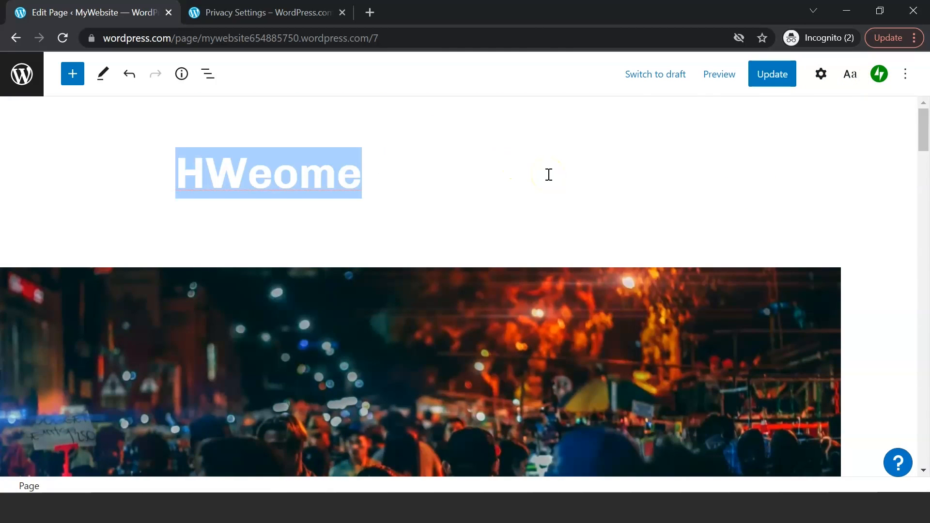
text(My)
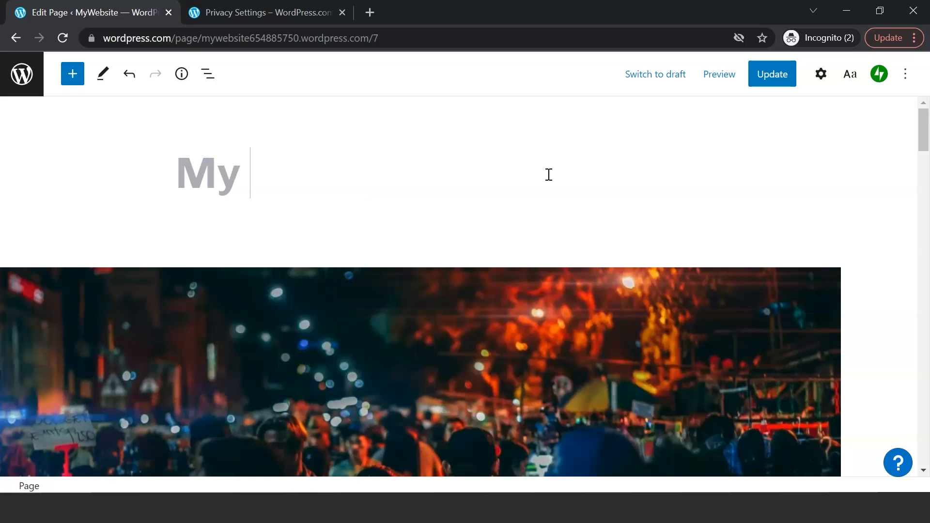
text(New Webs)
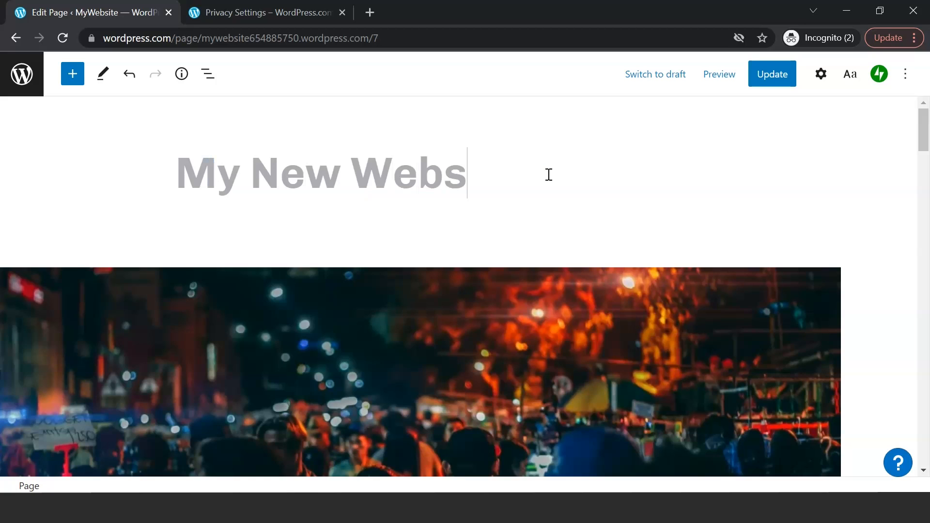
text(ite!!)
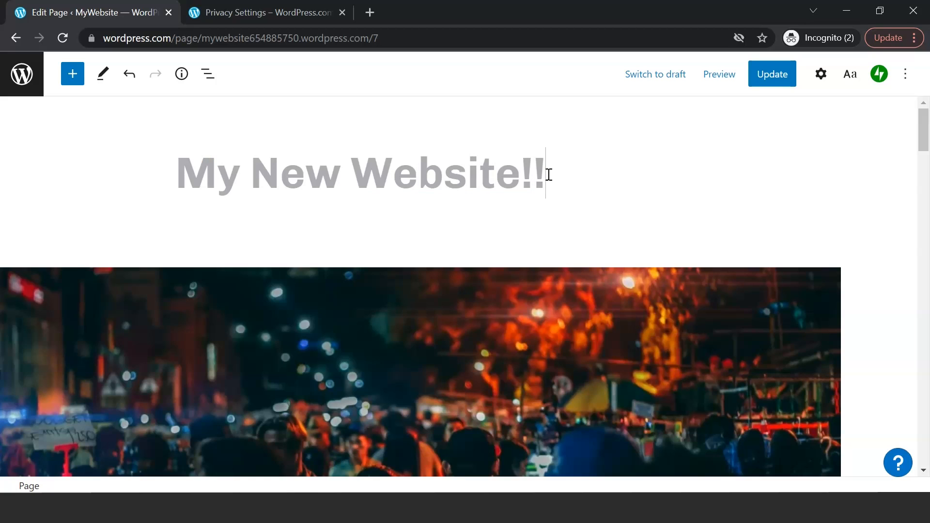
click(772, 73)
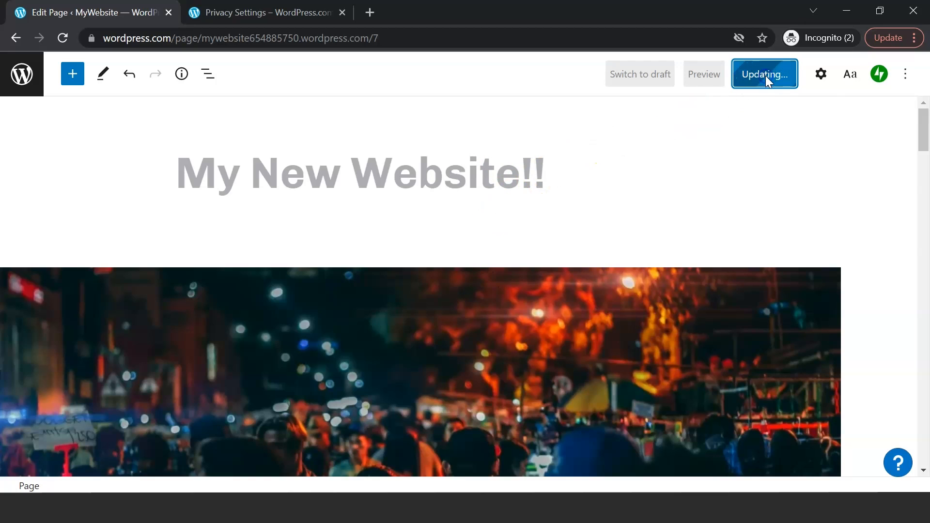
mouse_move(396, 13)
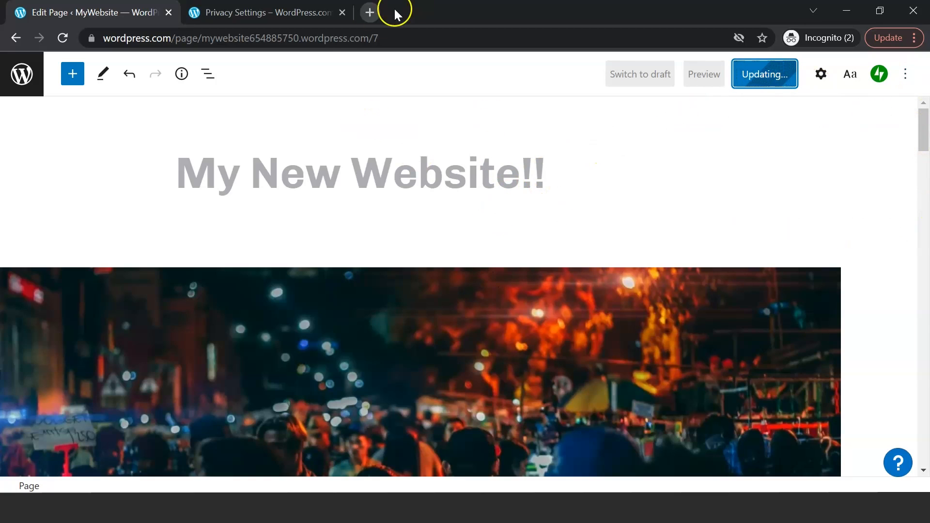
click(764, 74)
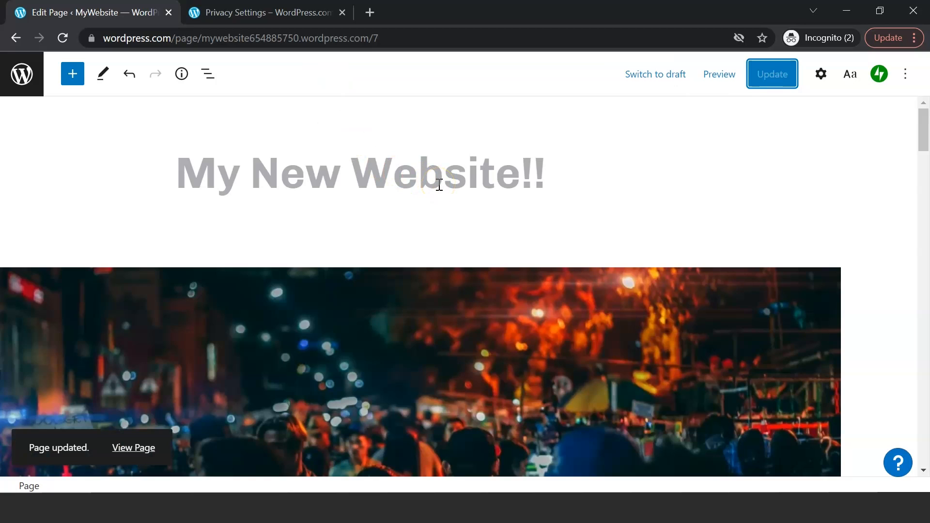
mouse_move(628, 181)
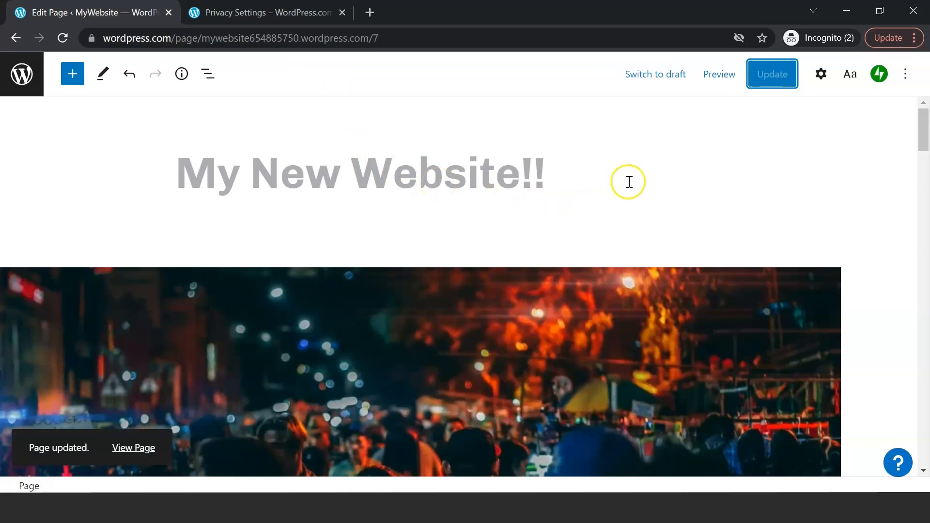
click(821, 74)
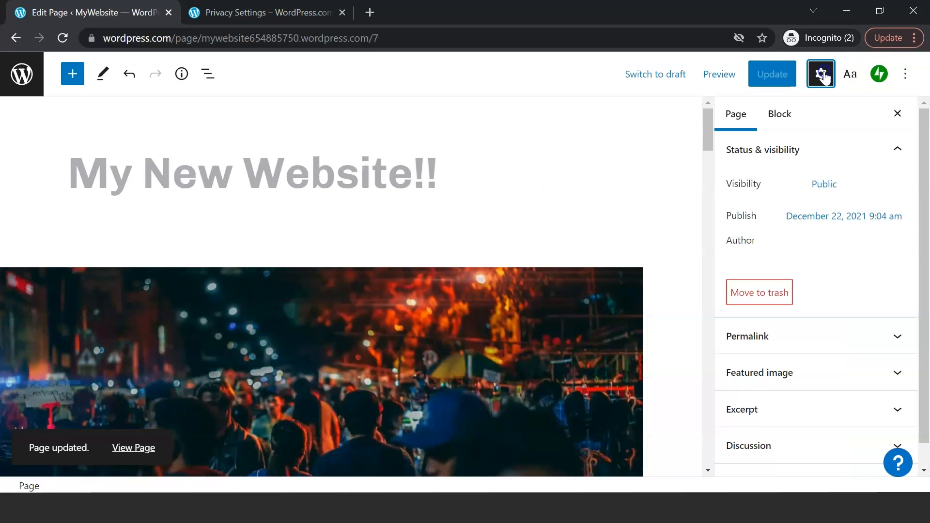
mouse_move(884, 116)
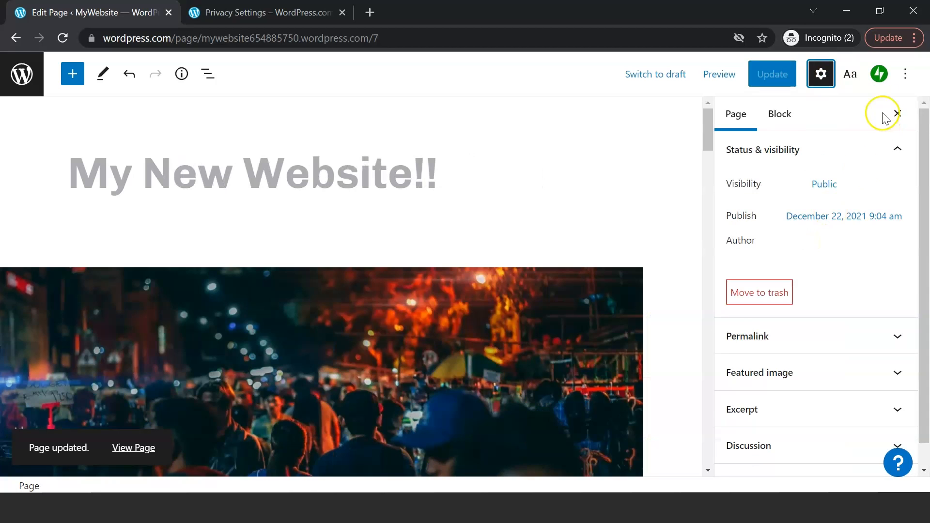
Go to the dashboard and launch the 'Customize your site menu' setup task to add a menu.
click(22, 73)
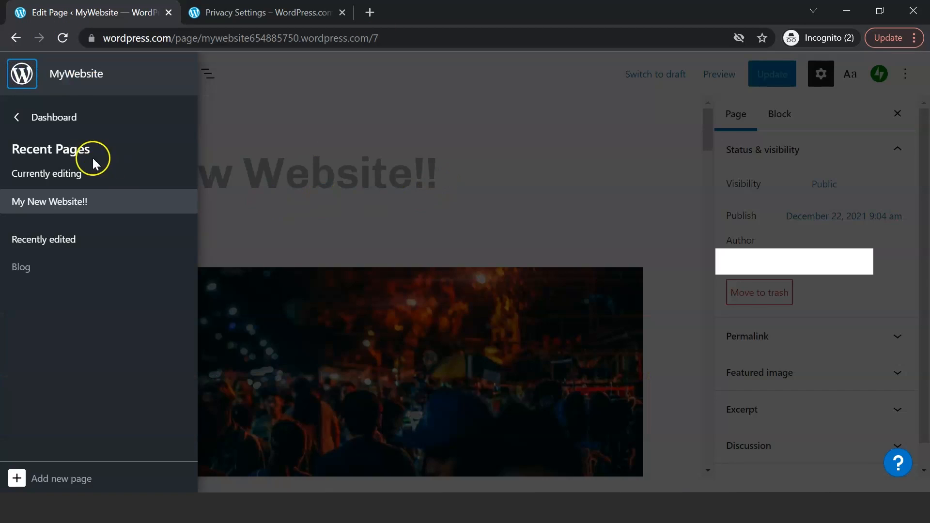
click(53, 117)
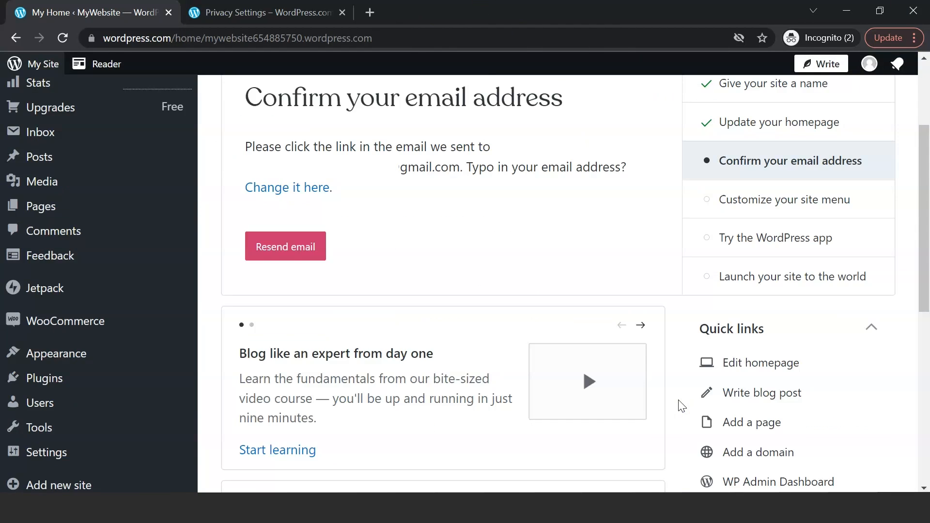
scroll(up, 3)
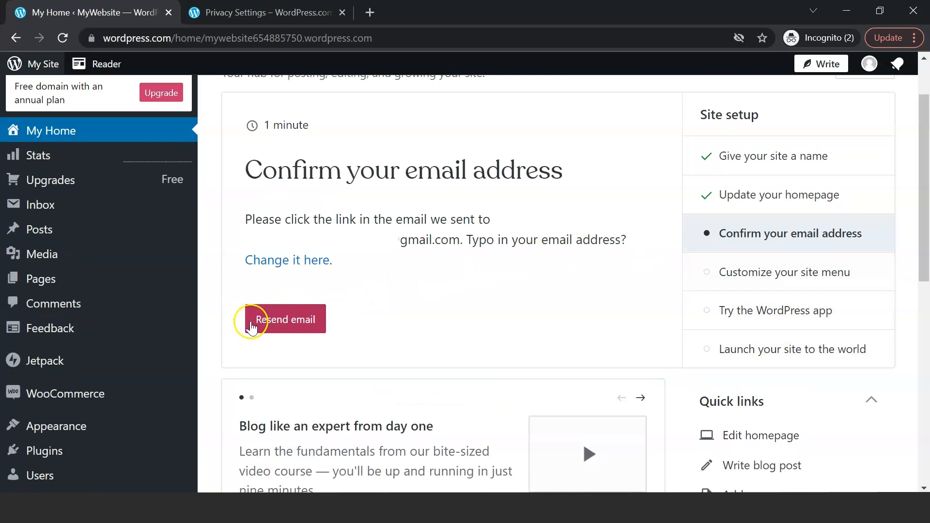
mouse_move(767, 277)
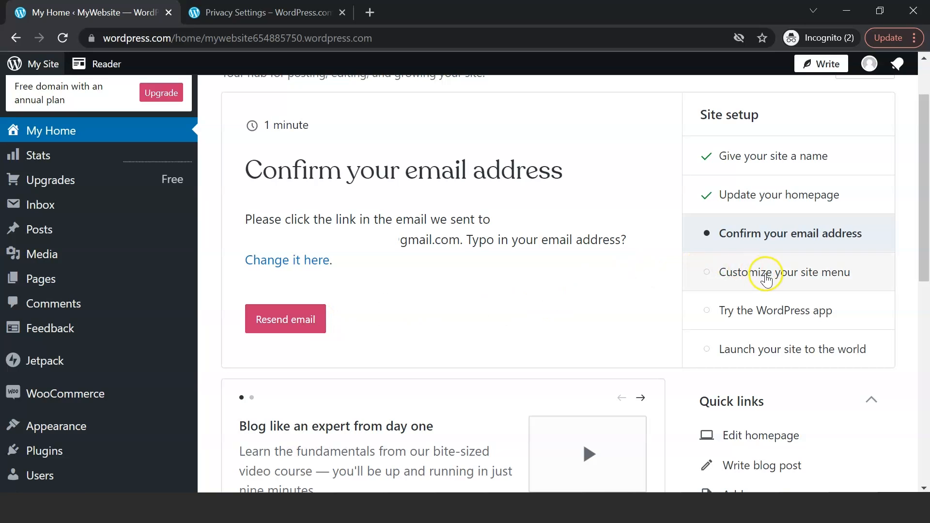
click(785, 272)
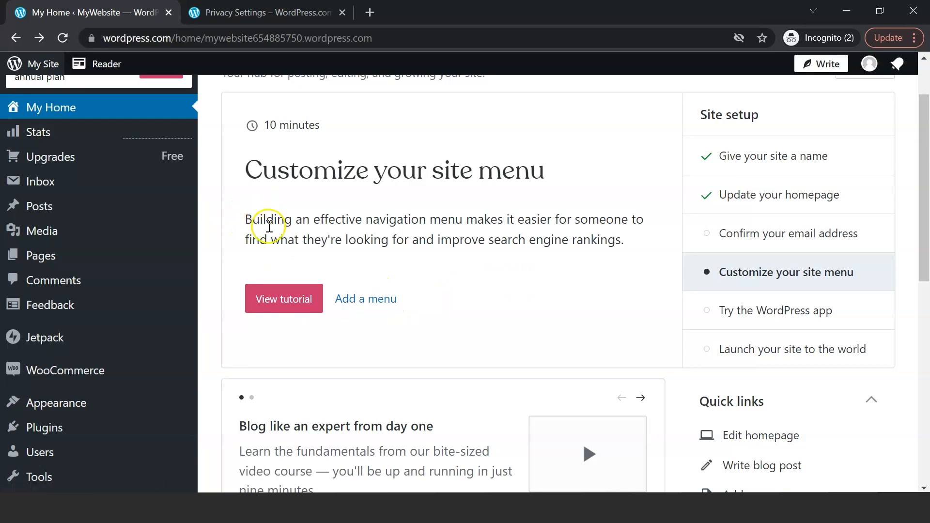
mouse_move(660, 234)
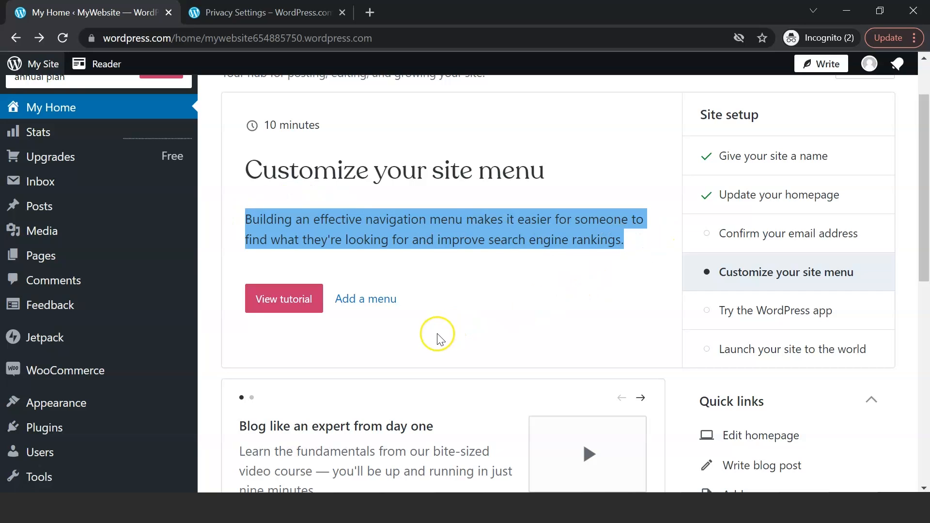
click(366, 298)
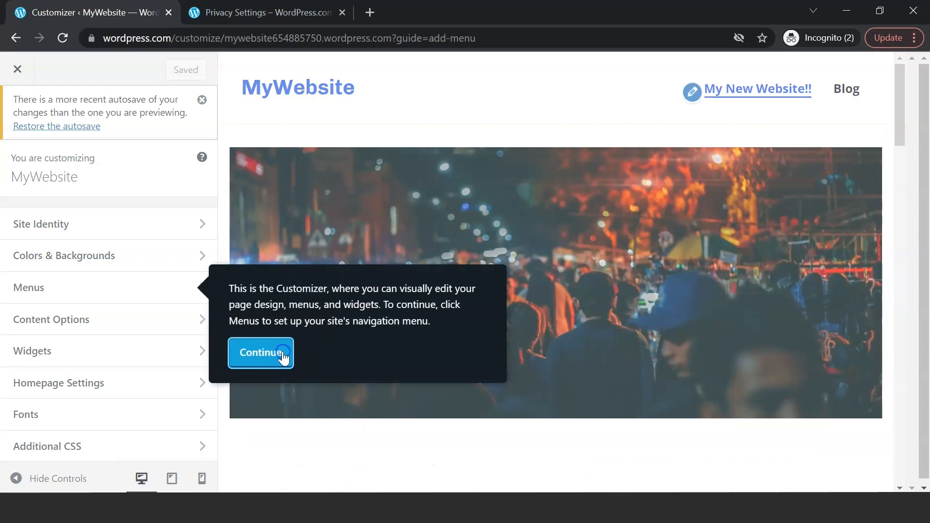
Open the Primary menu and relabel the My New Website!! item as Explore.
click(260, 352)
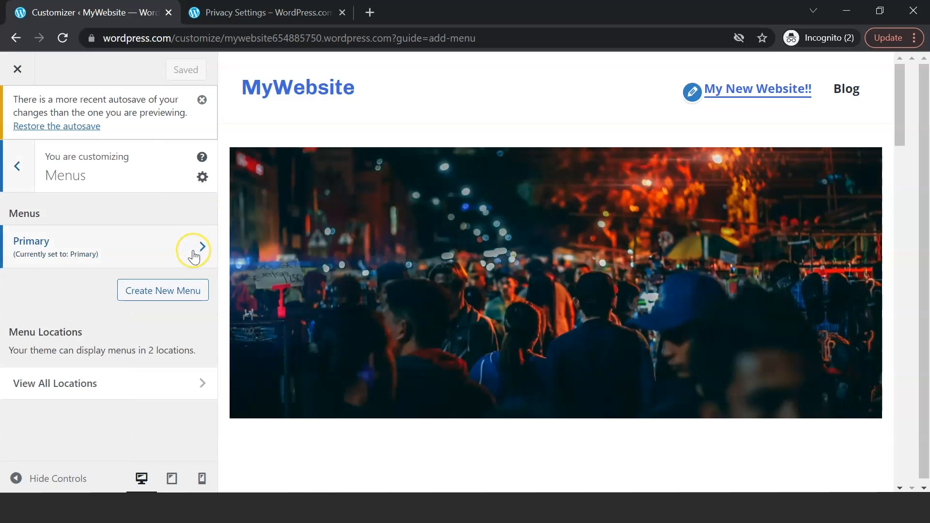
click(193, 246)
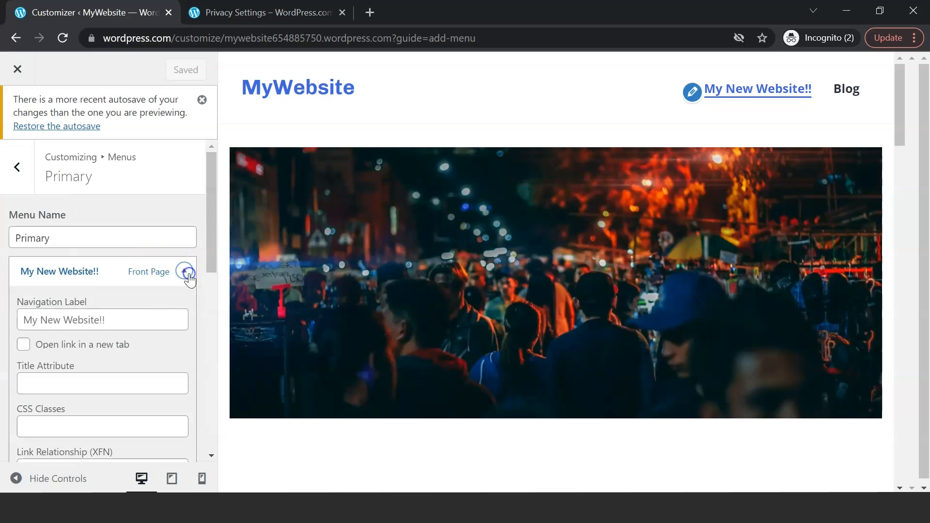
click(102, 320)
text(Exp)
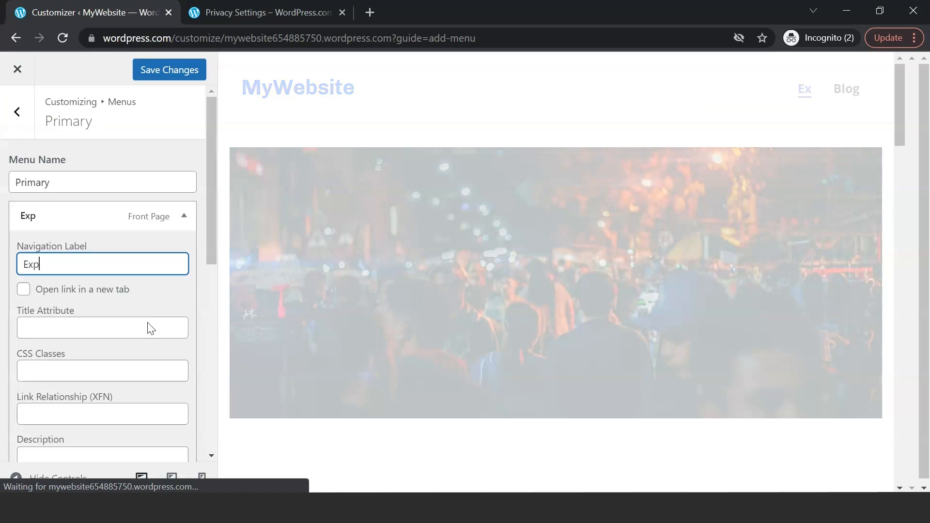
text(lore)
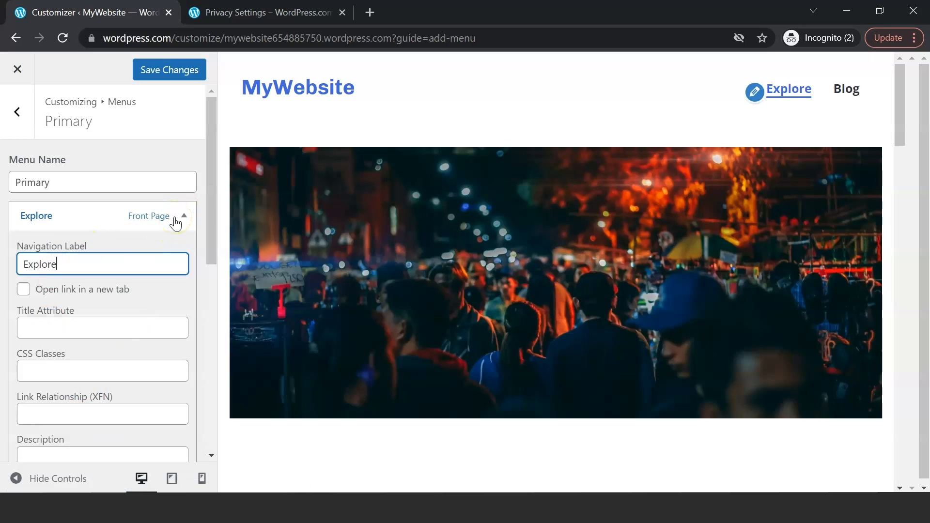
Relabel the Blog item as About me and save the menu changes.
click(183, 215)
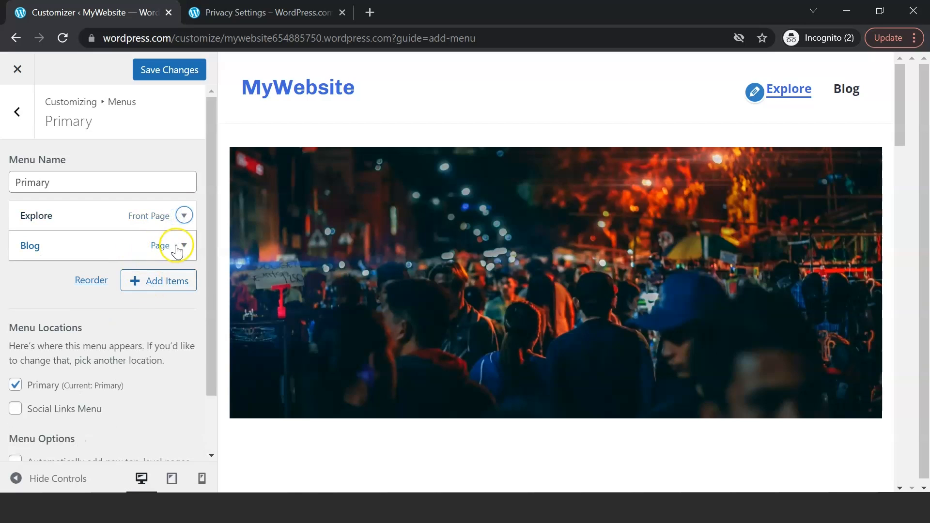
click(183, 246)
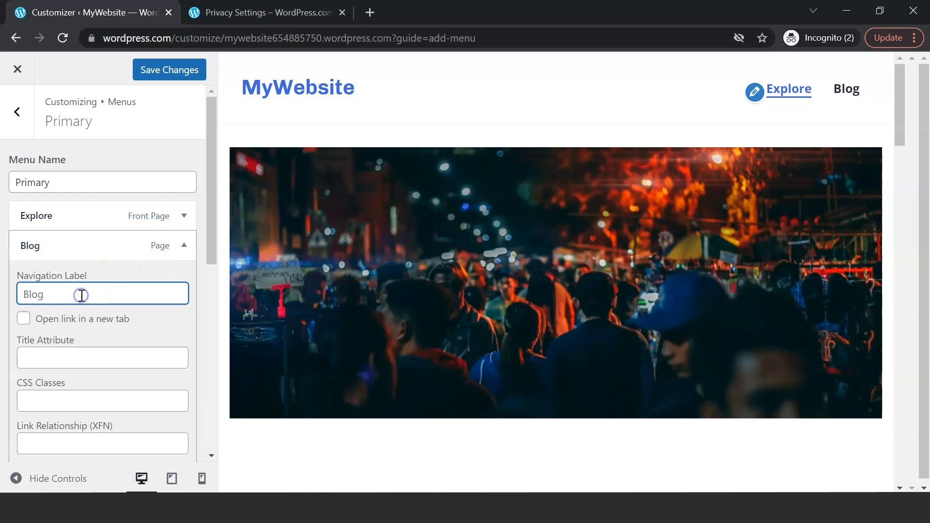
text(About me)
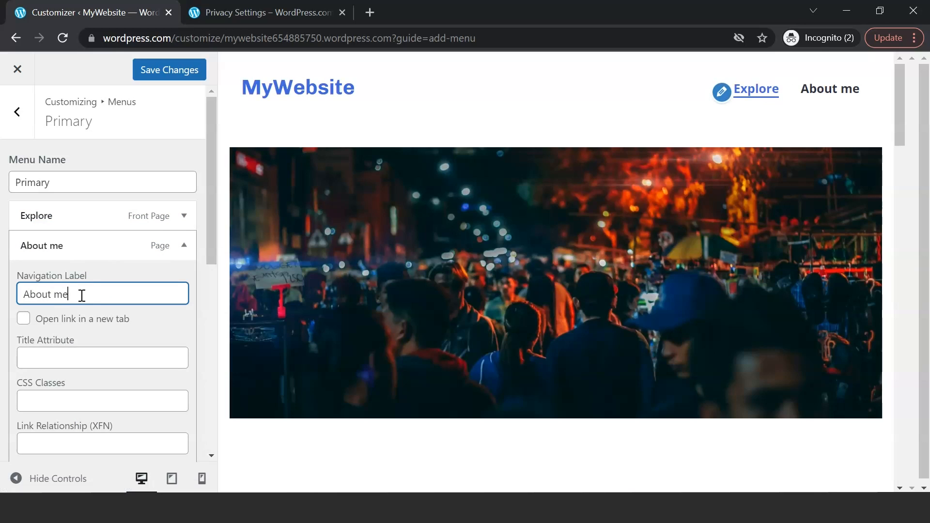
click(183, 245)
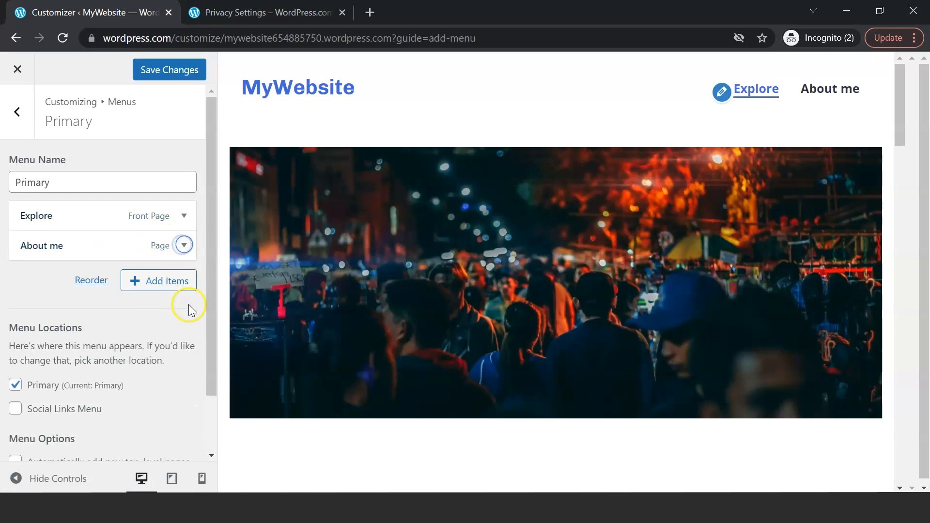
scroll(down, 3)
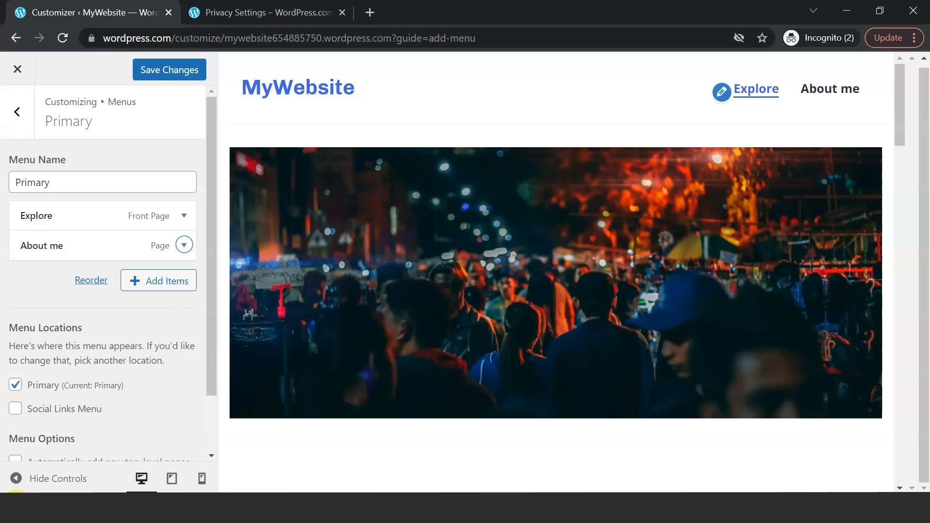
click(169, 69)
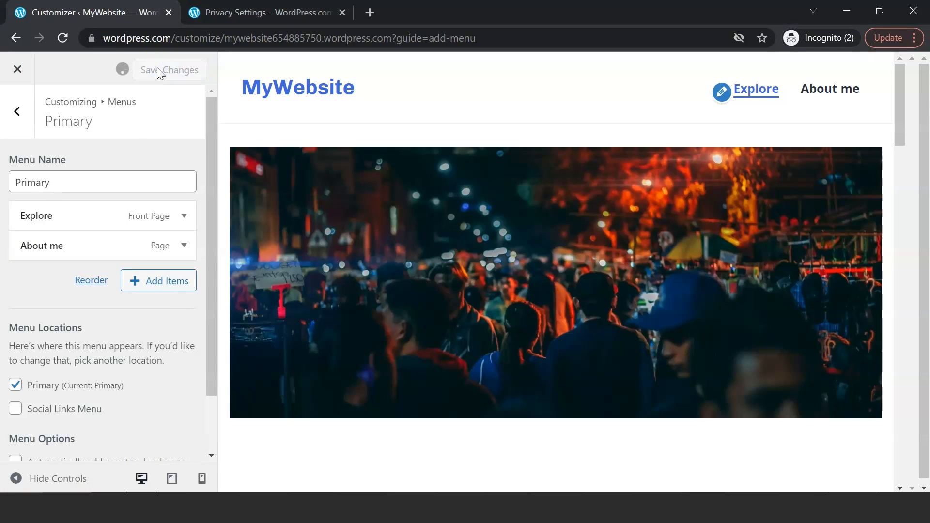
click(169, 69)
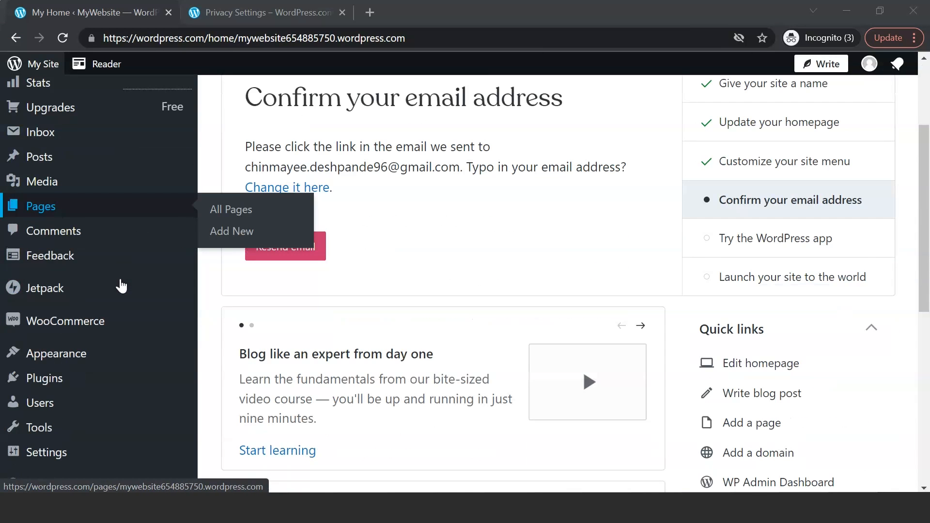
scroll(down, 3)
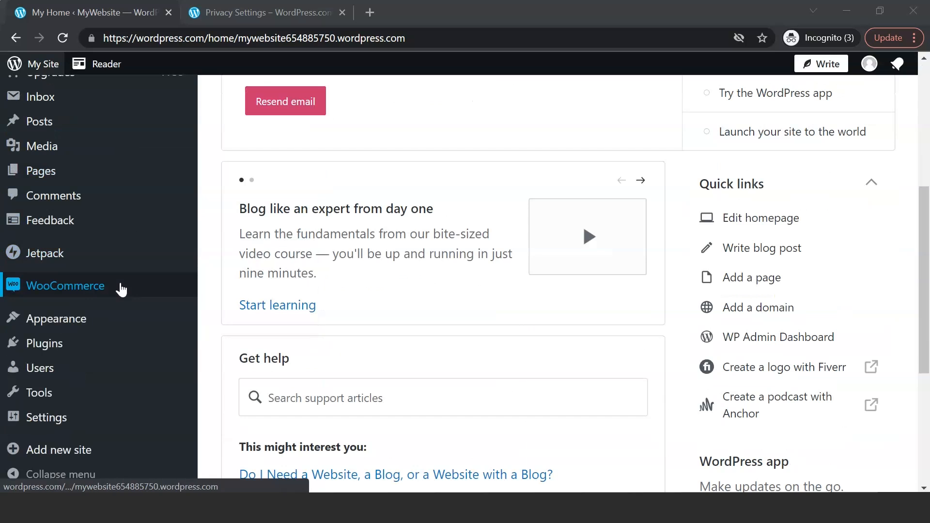
mouse_move(121, 368)
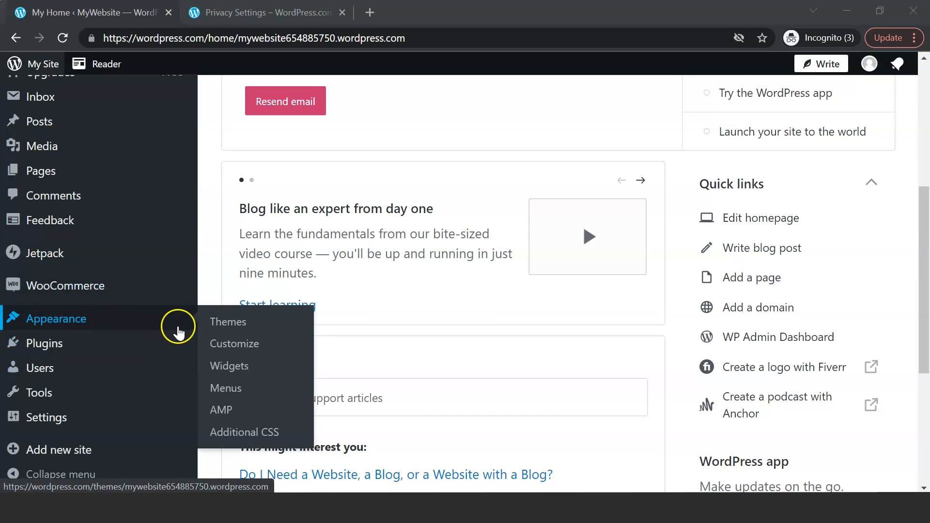
Open Appearance > Themes and browse recommended themes beside the current Stratford theme.
click(228, 322)
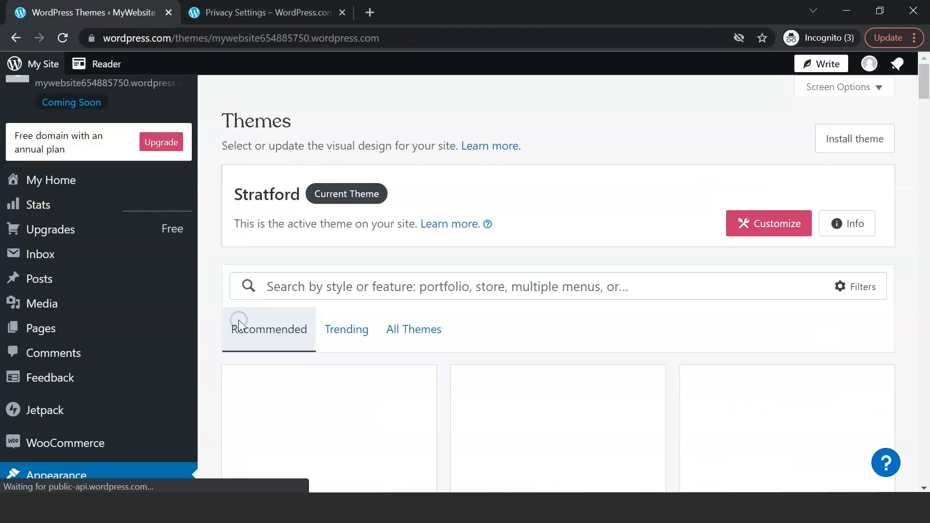
scroll(down, 3)
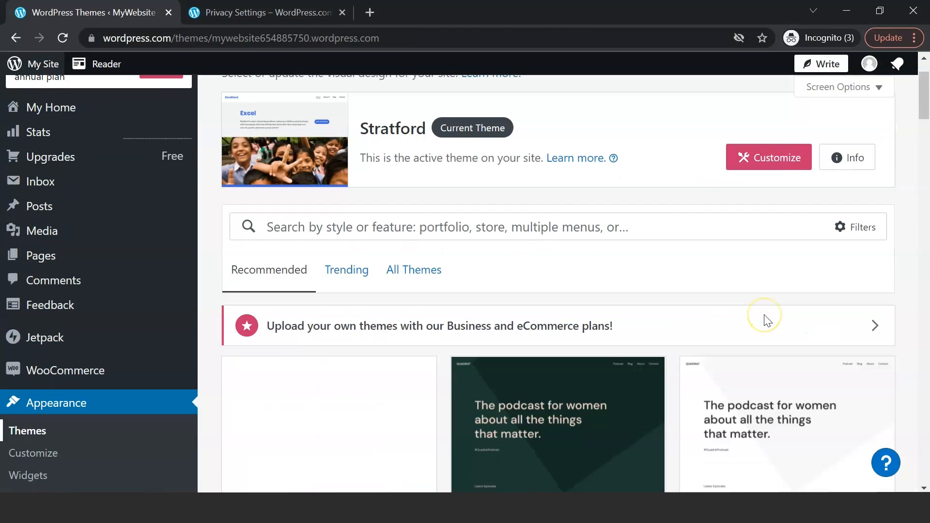
scroll(down, 3)
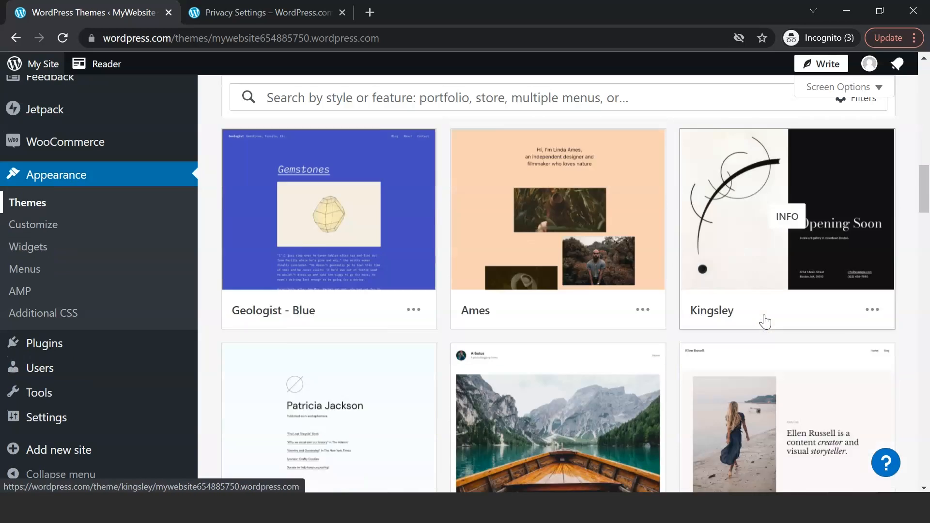
scroll(down, 3)
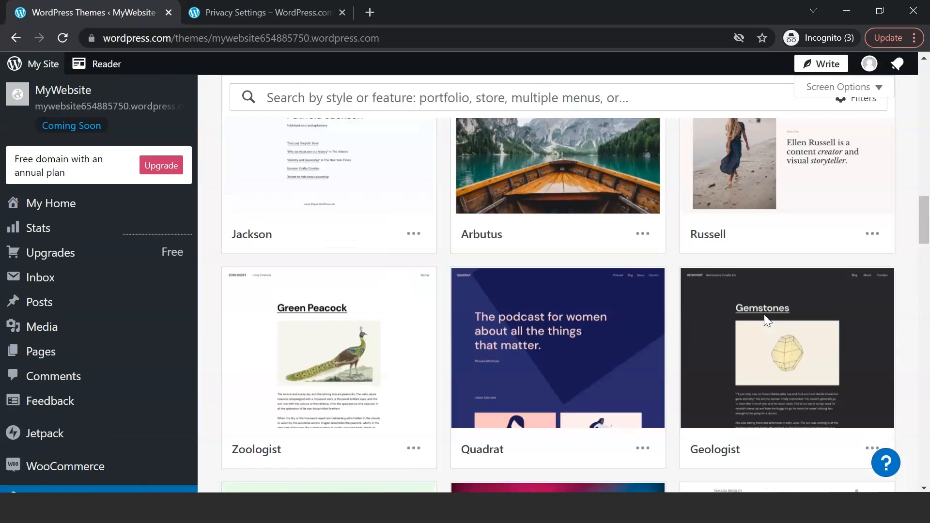
scroll(up, 3)
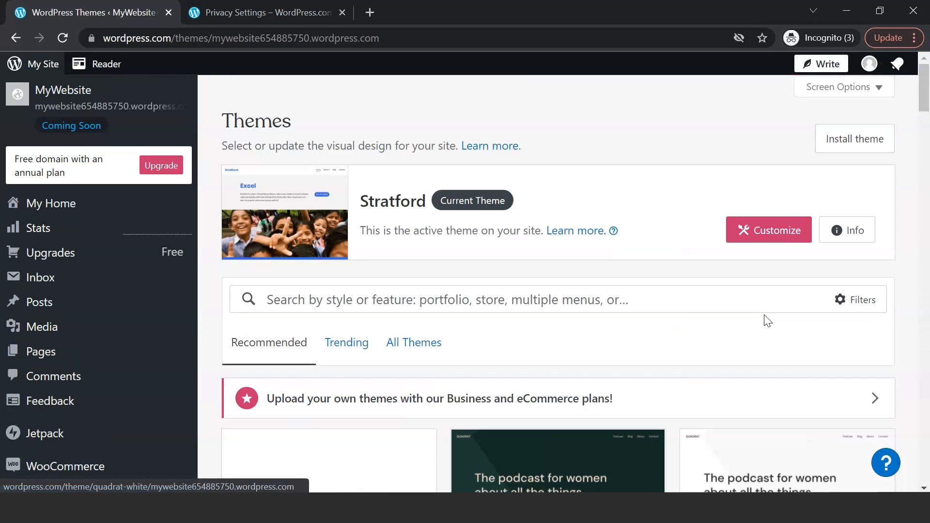
mouse_move(188, 396)
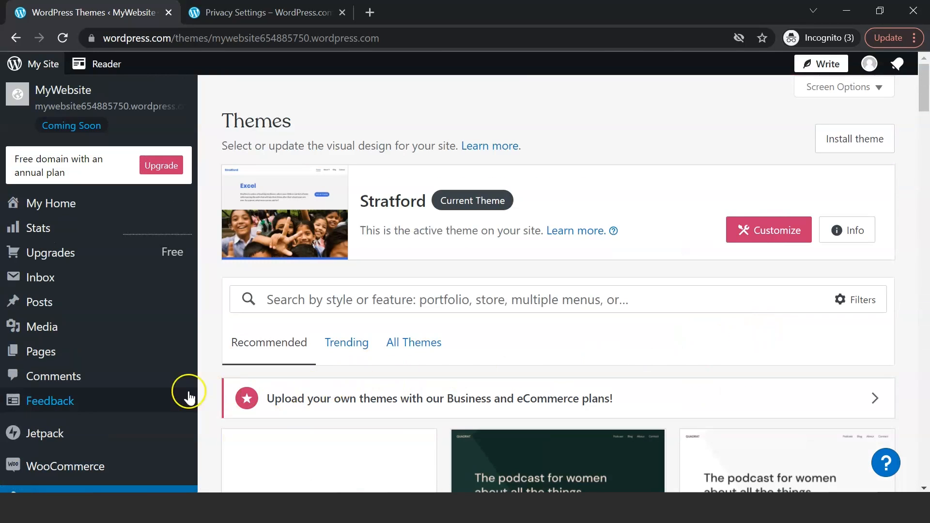
Open the Pages list and look through the GirlWithGlasses homepage content.
click(41, 351)
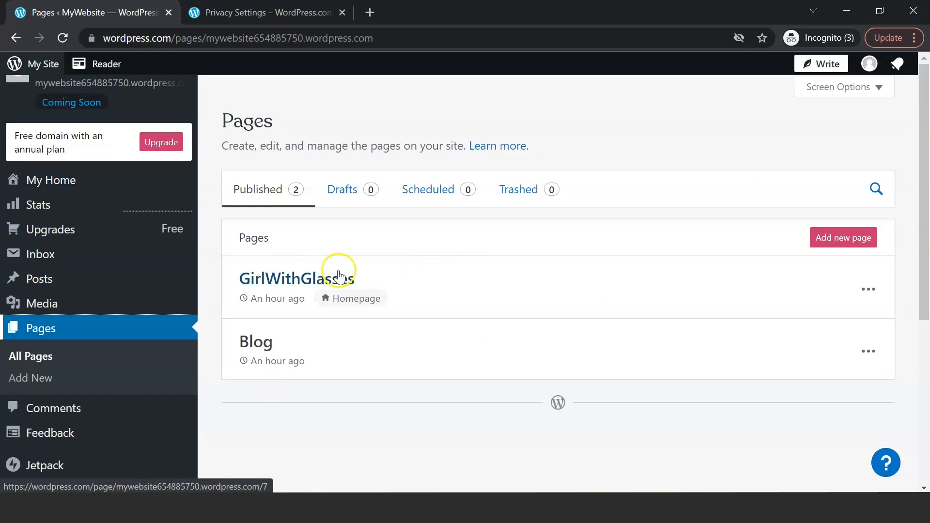
mouse_move(654, 283)
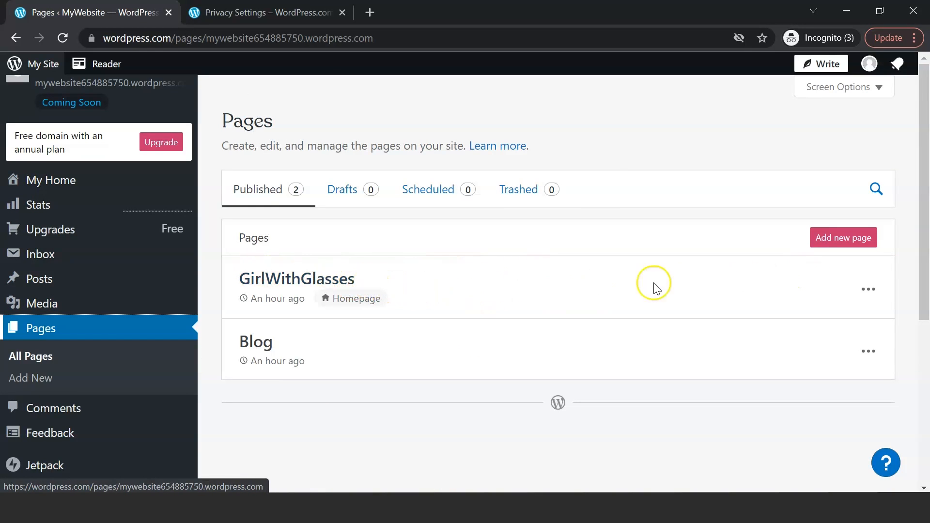
mouse_move(685, 282)
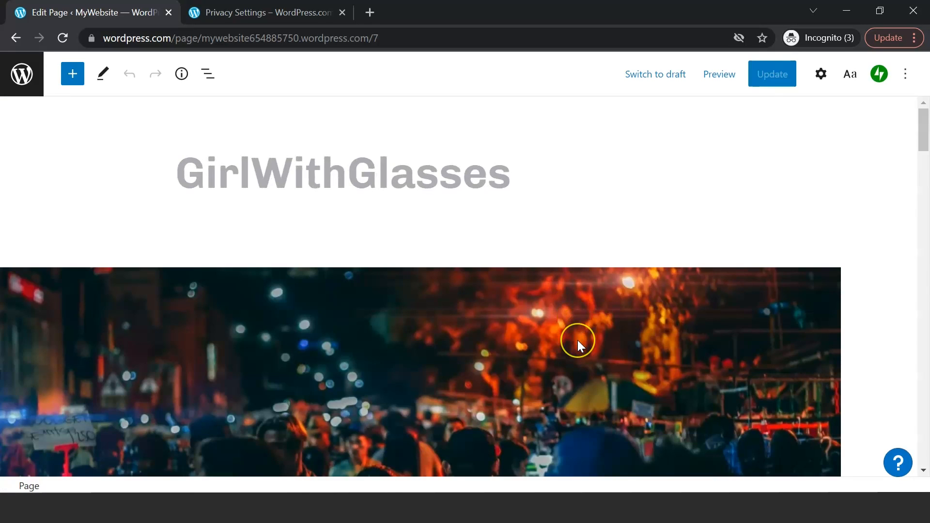
scroll(down, 3)
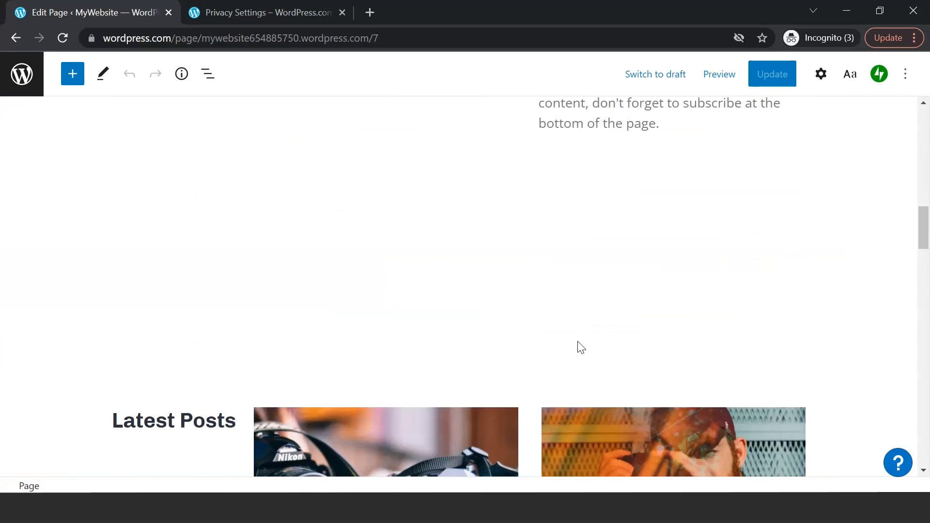
scroll(up, 3)
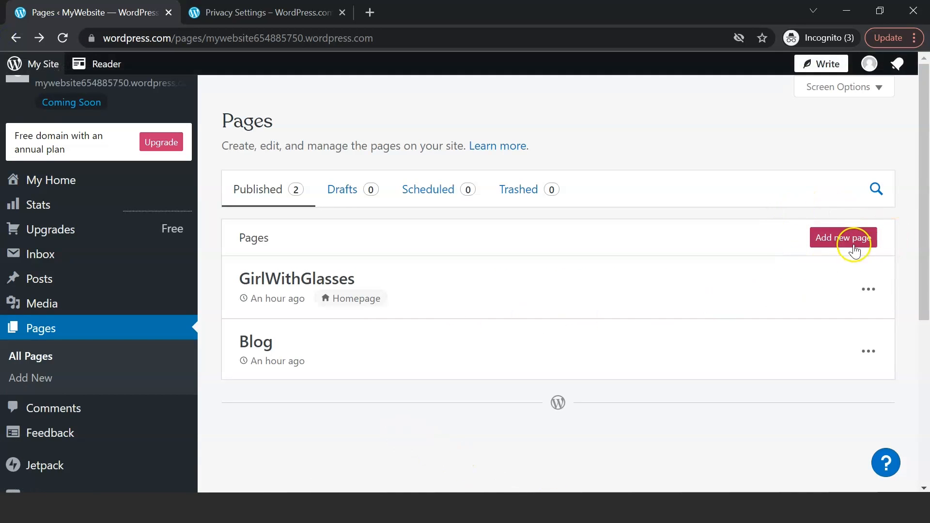
Create a page from the Contact Us layout, publish it, and return to My Home.
click(842, 238)
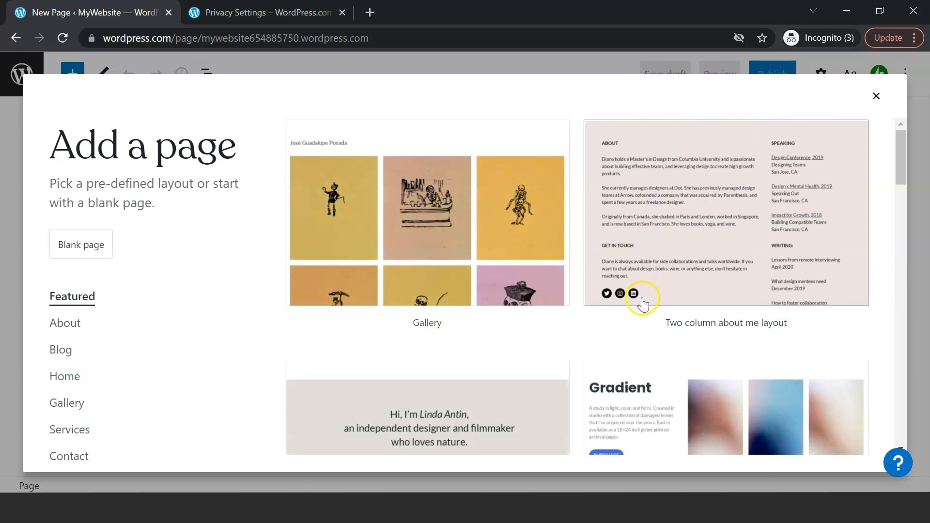
scroll(down, 3)
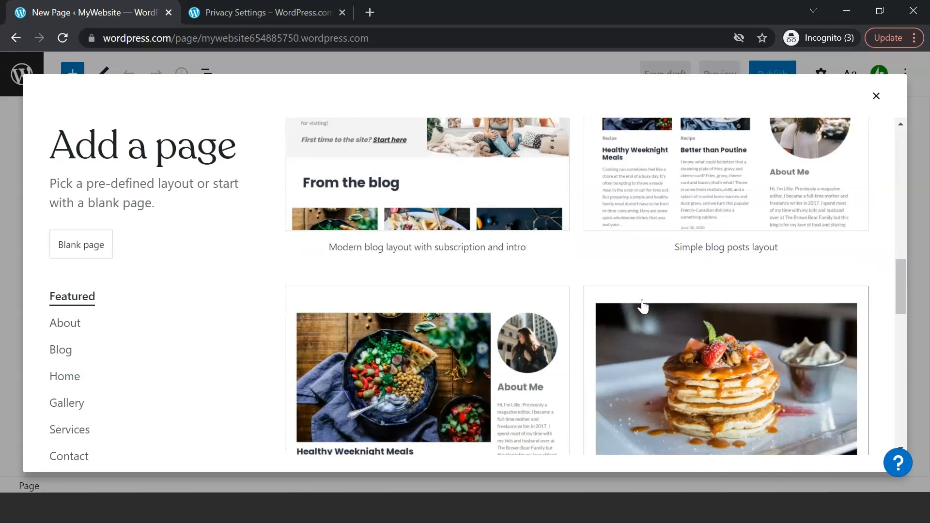
scroll(down, 3)
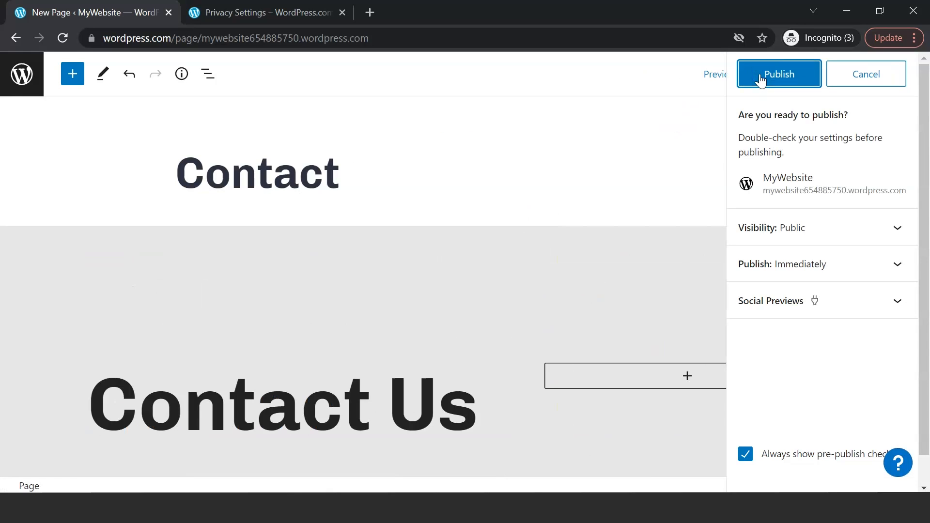
mouse_move(780, 185)
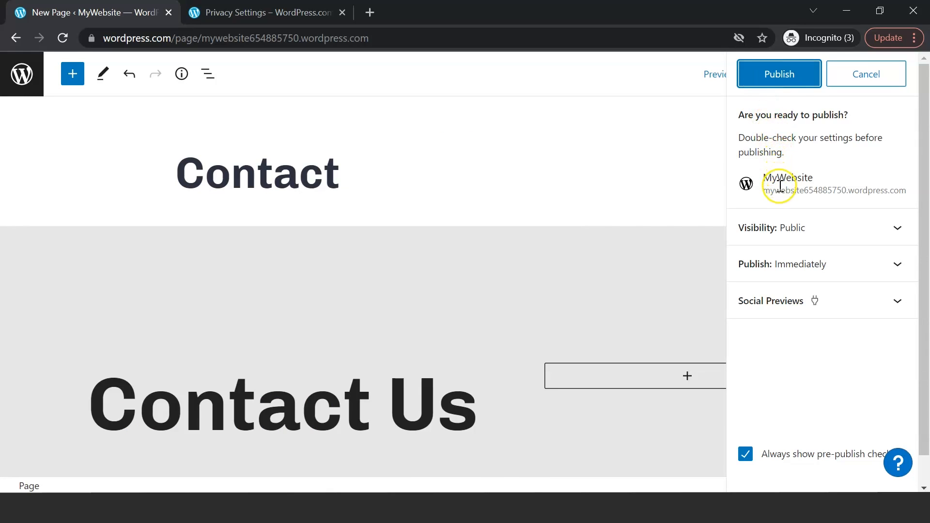
click(779, 74)
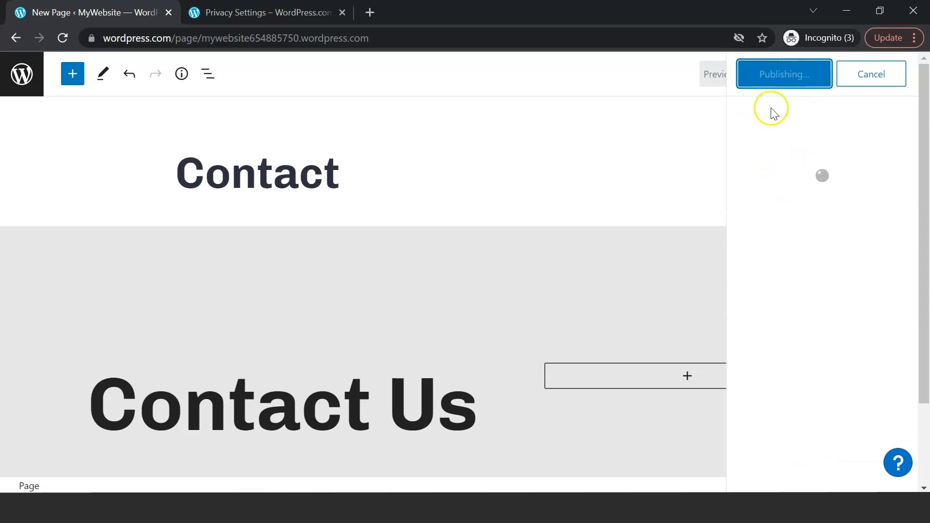
click(783, 74)
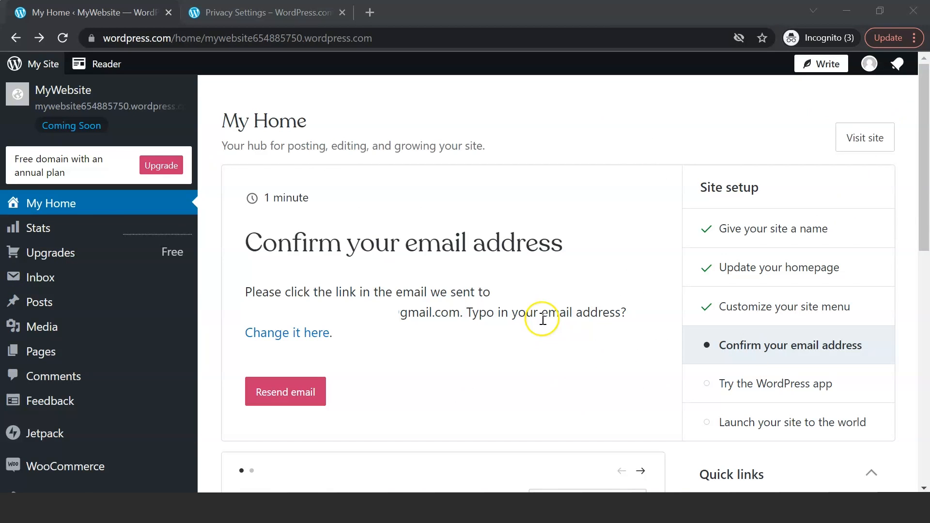
mouse_move(809, 306)
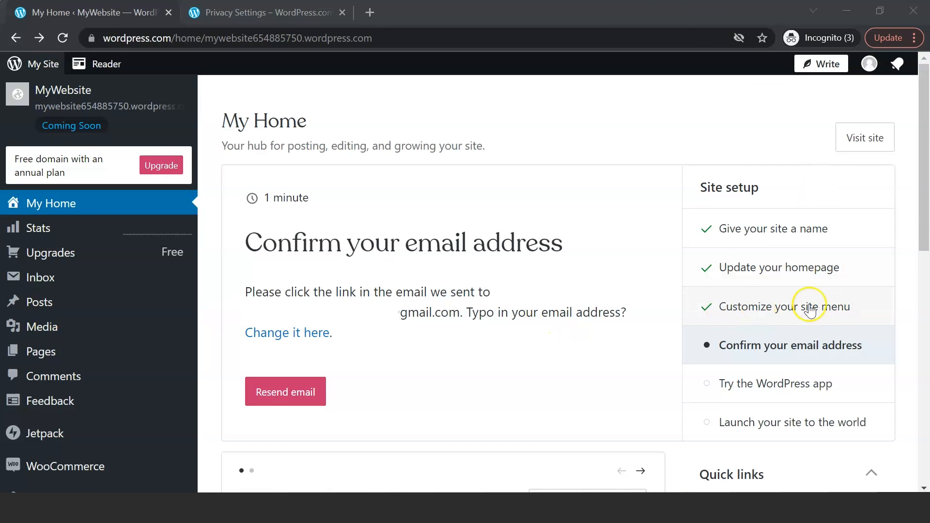
Launch the Customizer from My Home's 'Customize your site menu' task using Add a menu.
click(787, 307)
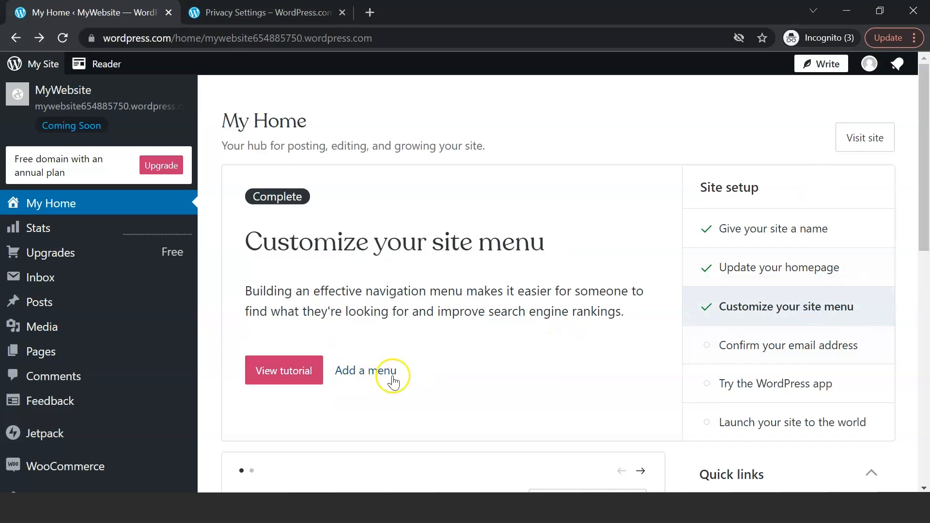
mouse_move(365, 377)
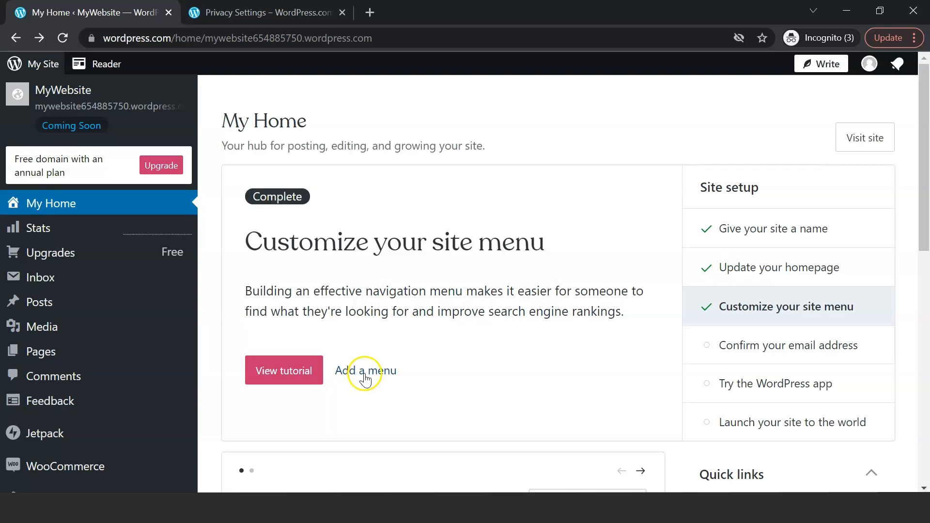
click(365, 371)
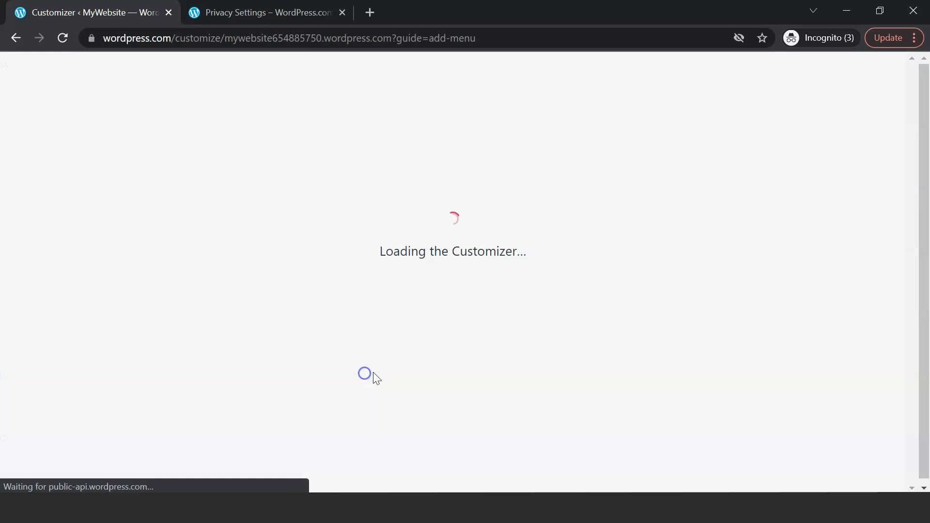
mouse_move(687, 331)
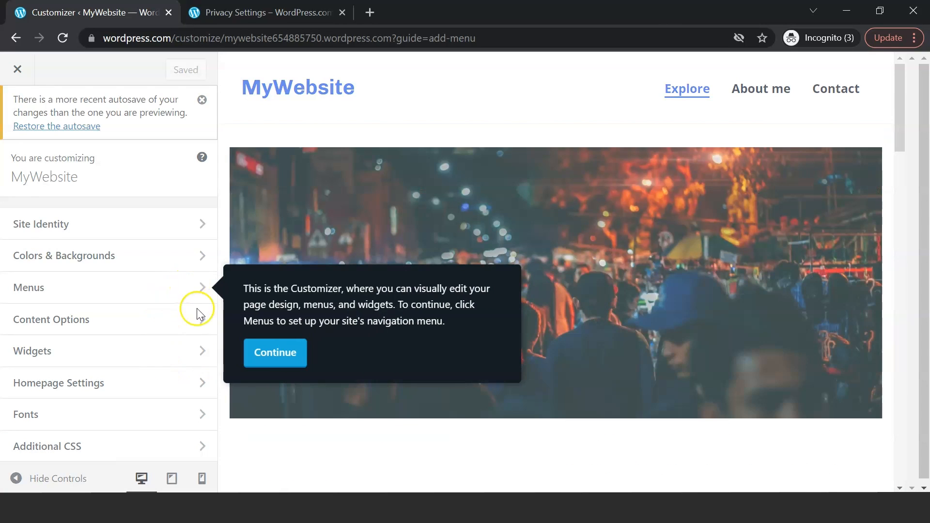
Add the Contact page to the Primary navigation menu.
click(274, 352)
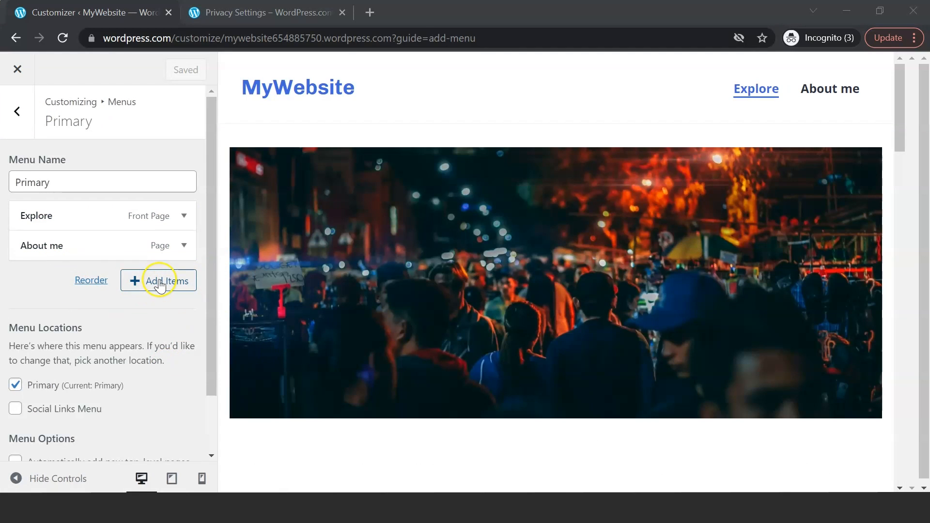
click(158, 280)
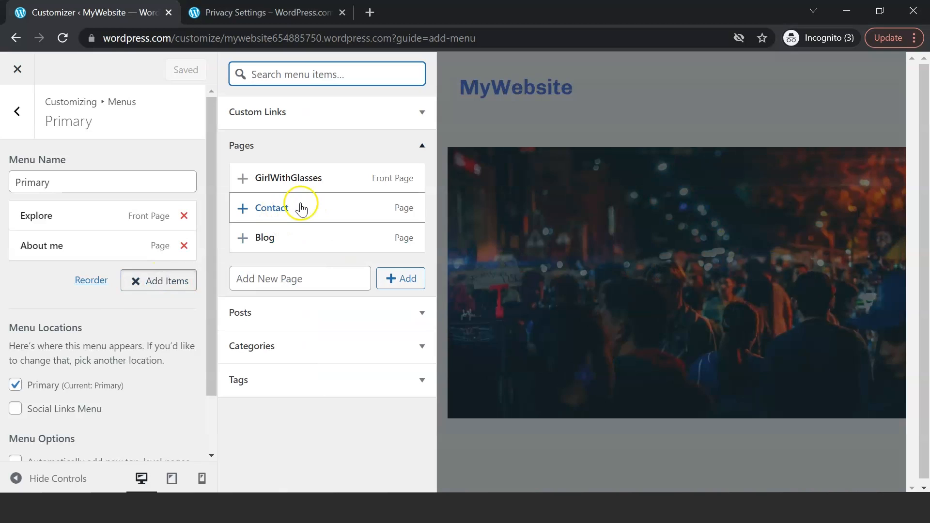
click(242, 208)
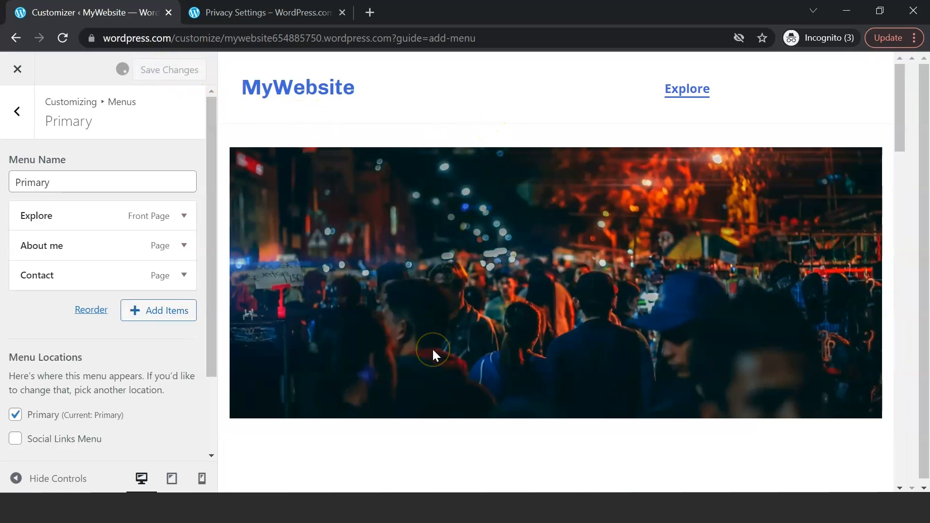
Preview the Explore and Contact menu links, then return to Menus and exit the Customizer.
click(169, 69)
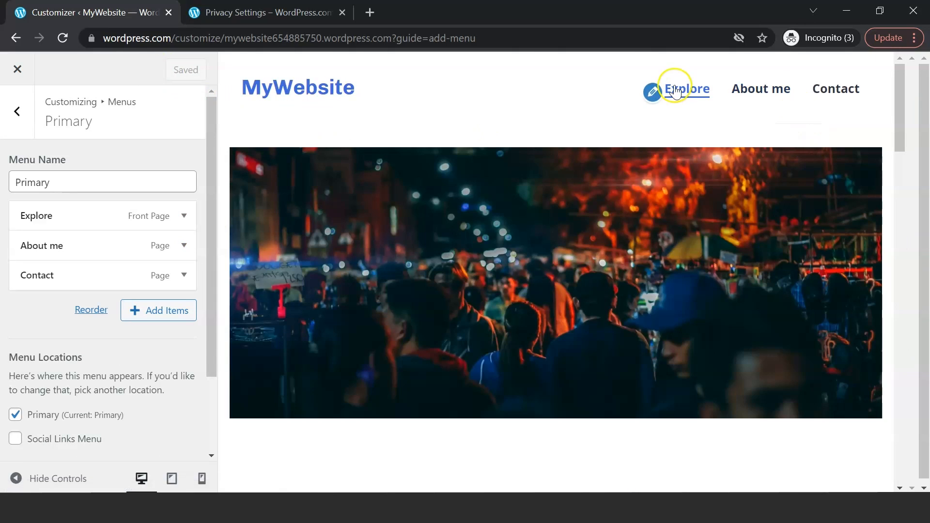
mouse_move(835, 89)
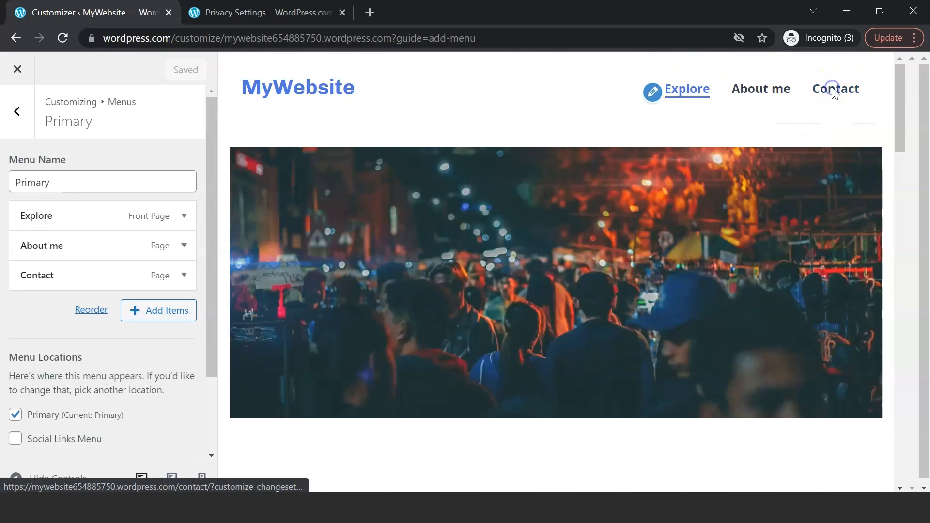
click(835, 88)
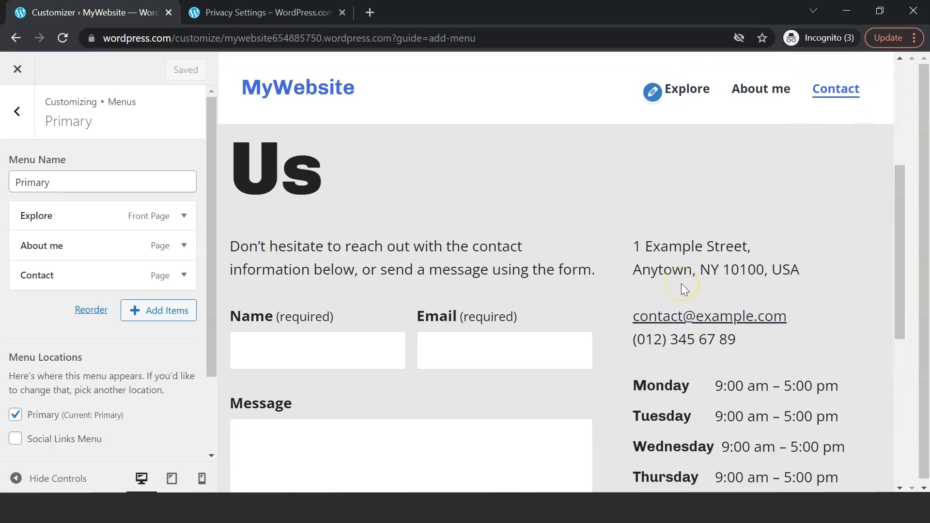
scroll(up, 3)
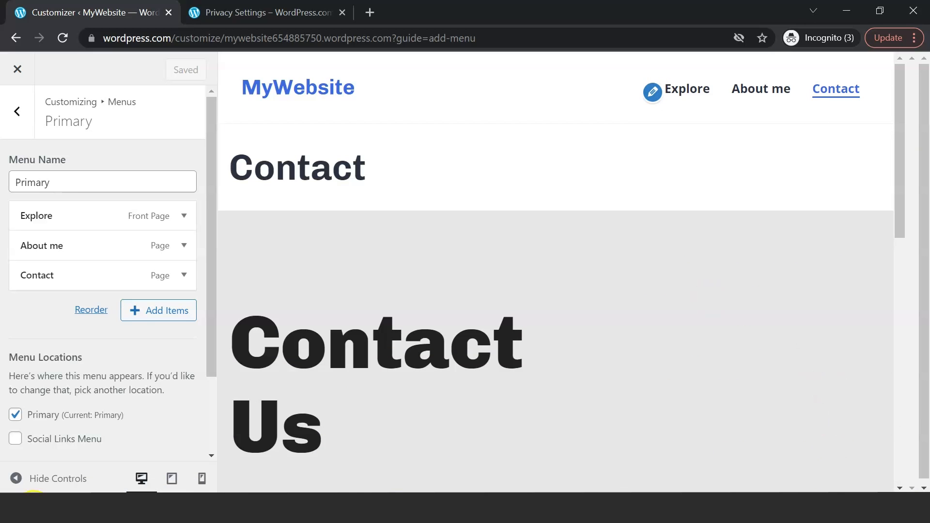
click(16, 111)
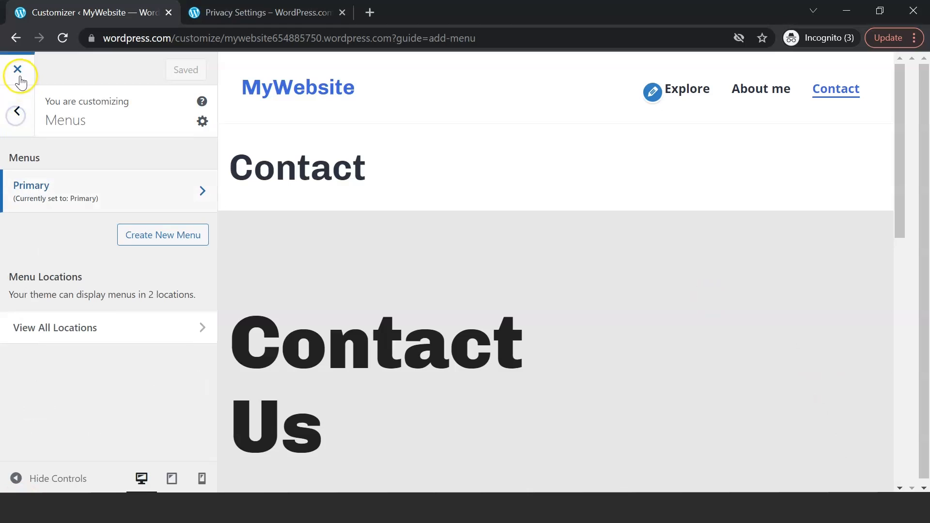
click(18, 69)
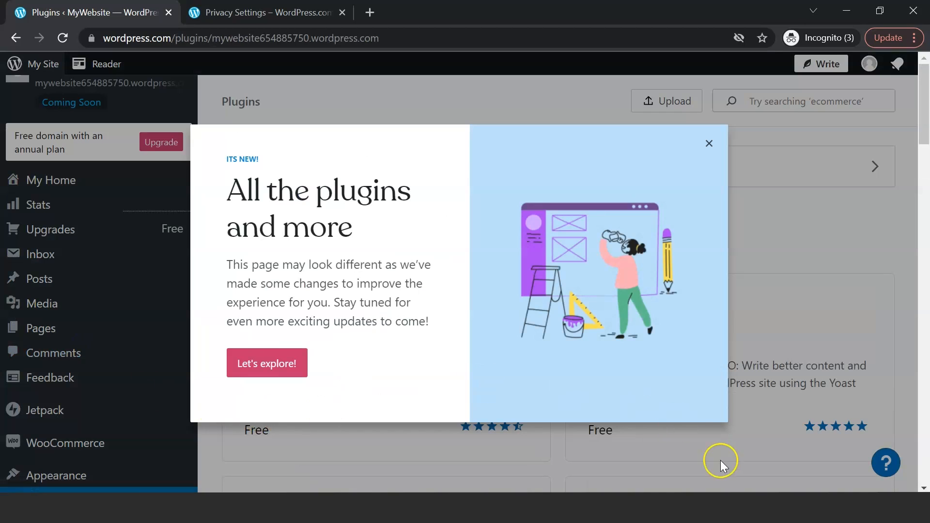
mouse_move(722, 436)
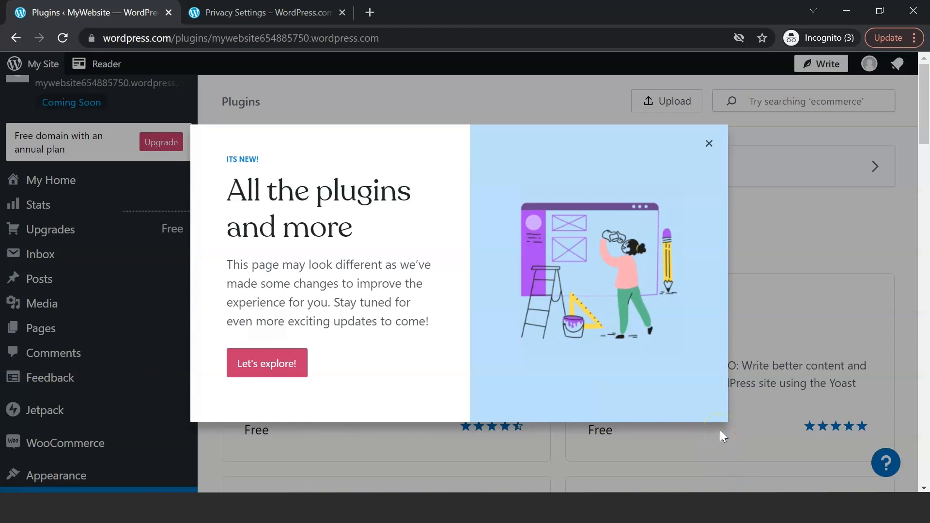
mouse_move(266, 362)
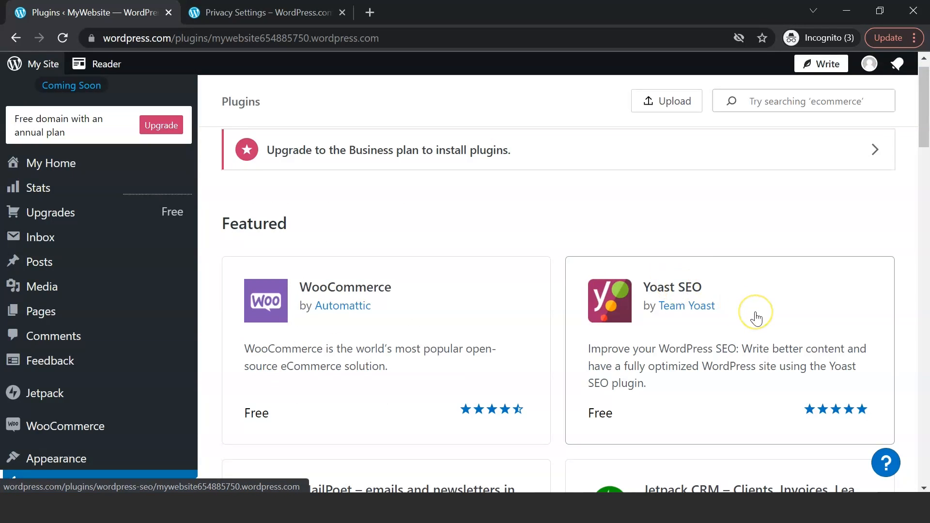
Scroll through the Featured plugins, which require the Business plan to install.
scroll(down, 3)
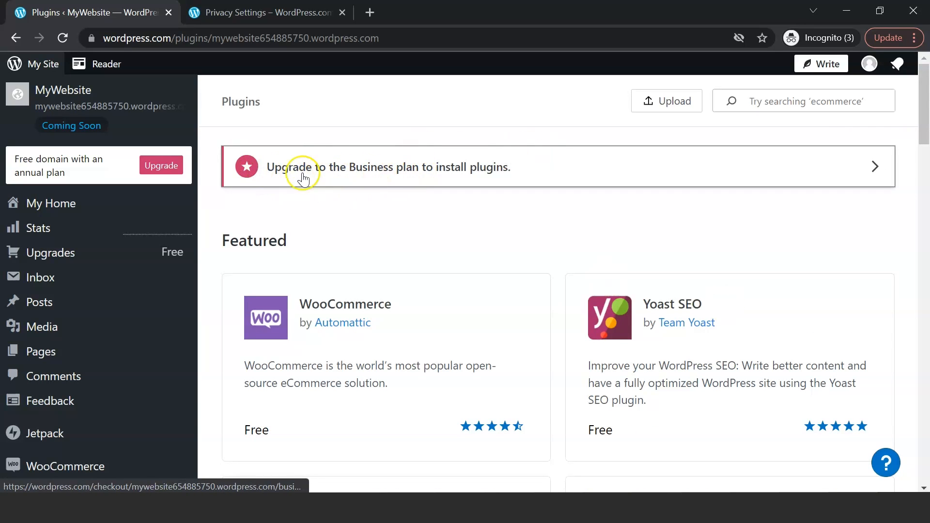
mouse_move(417, 187)
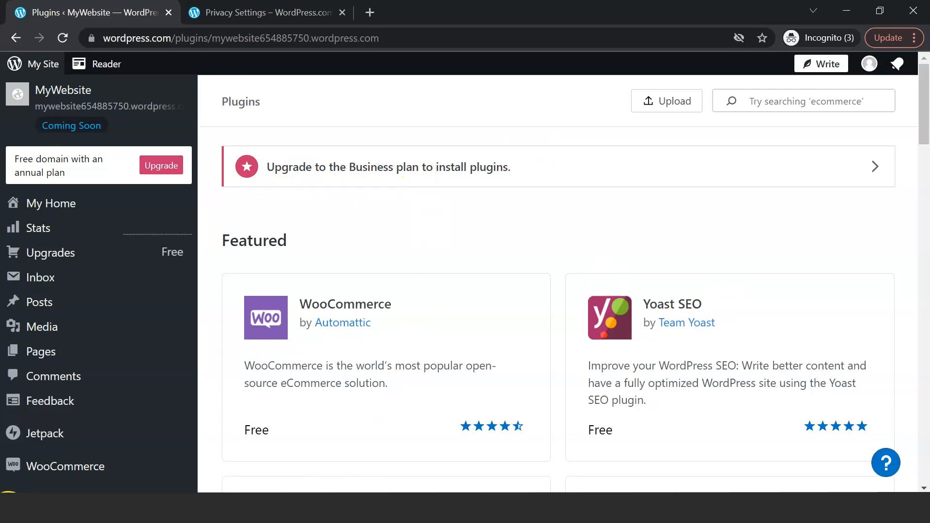
scroll(down, 3)
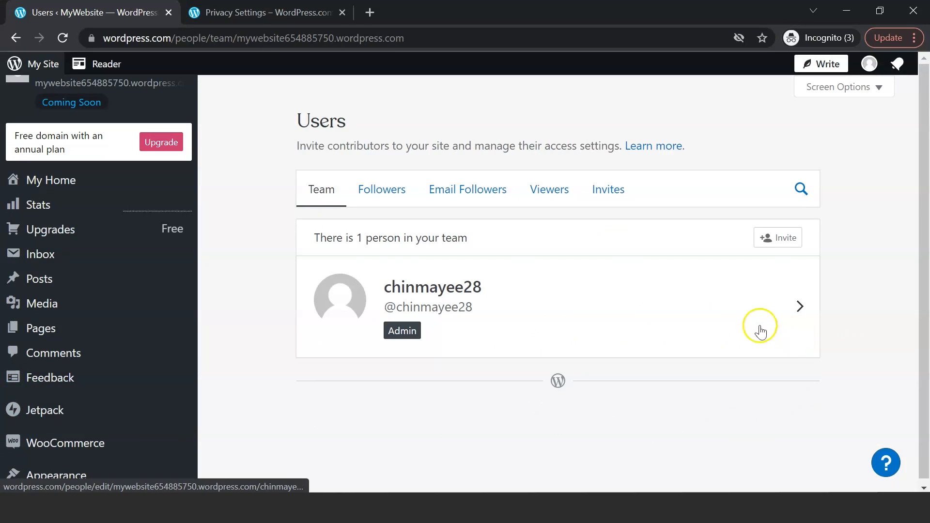
View the single admin team member's details, go back, and open Settings > General.
click(800, 307)
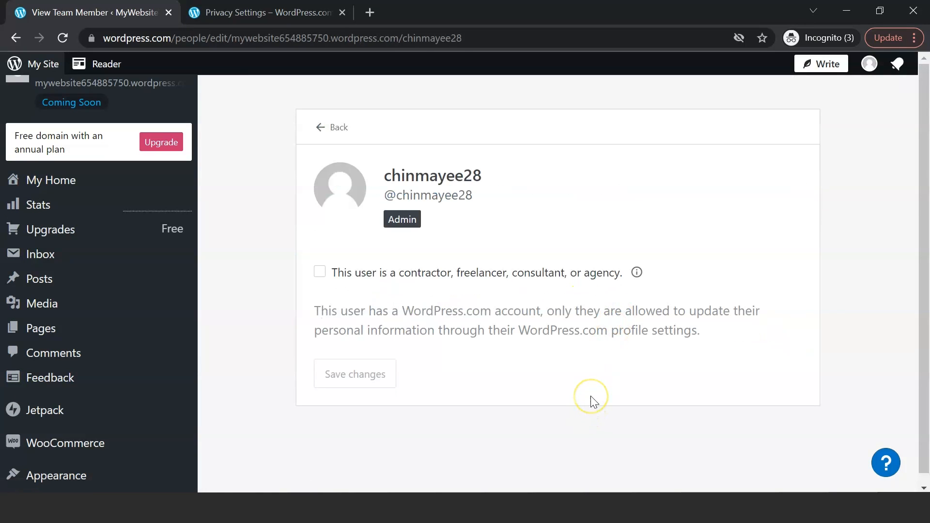
mouse_move(757, 358)
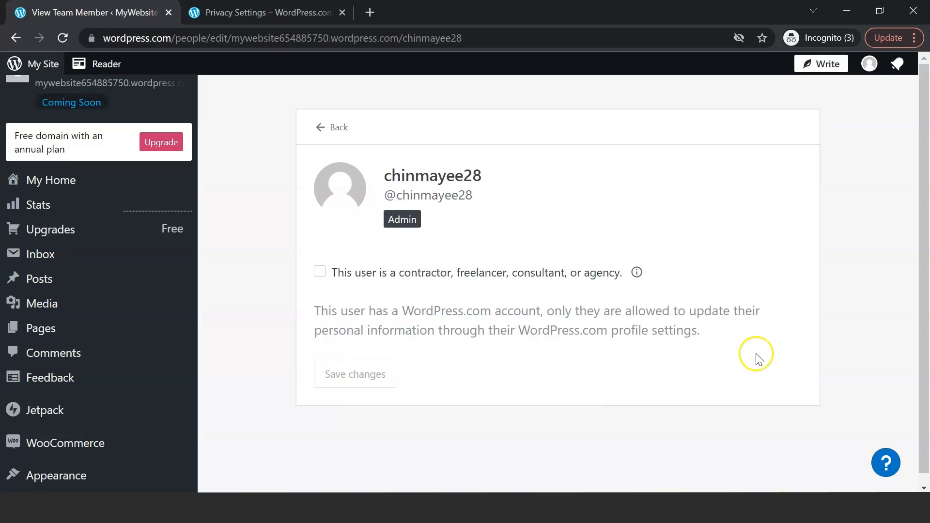
click(330, 127)
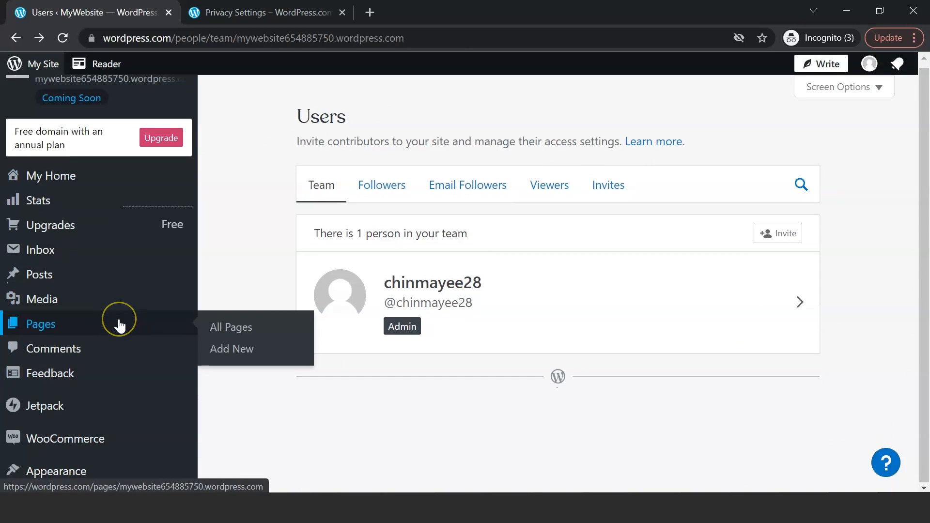
click(47, 251)
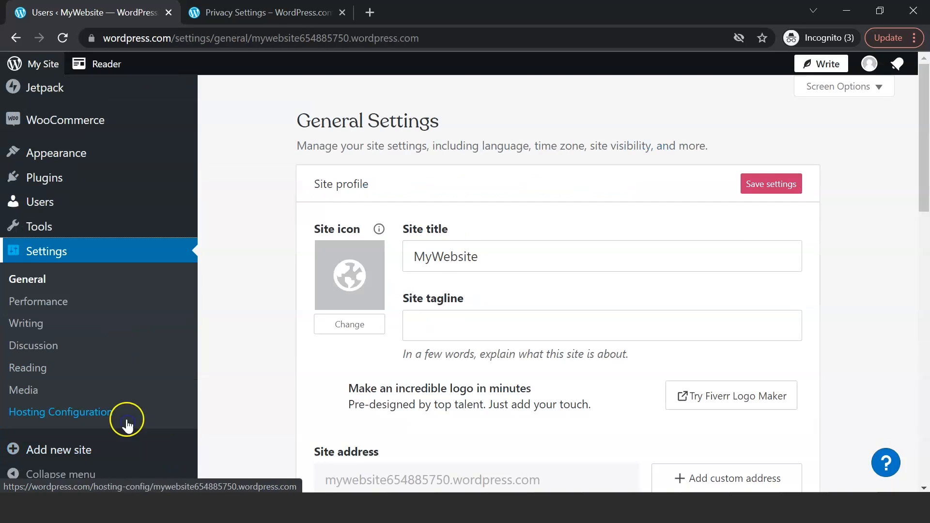
Scroll down to the Delete site page's list of content deletion would remove.
scroll(down, 3)
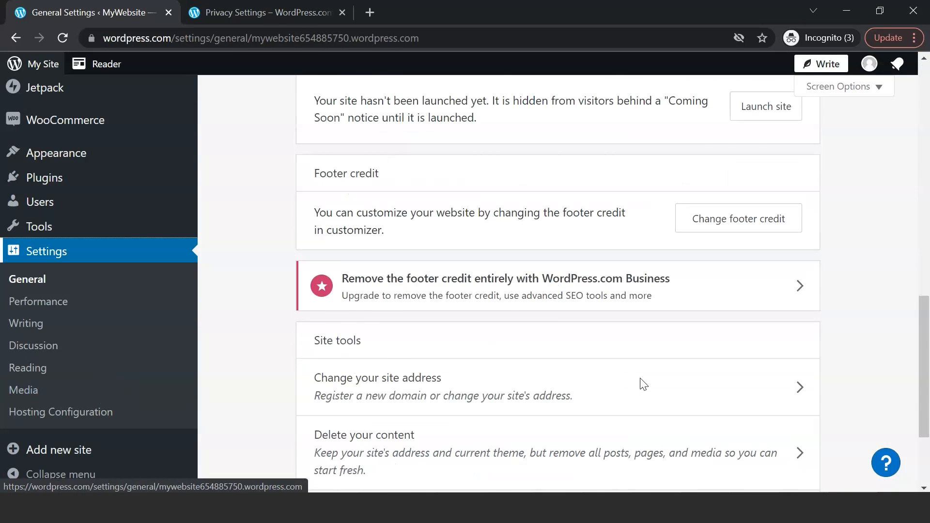
scroll(down, 3)
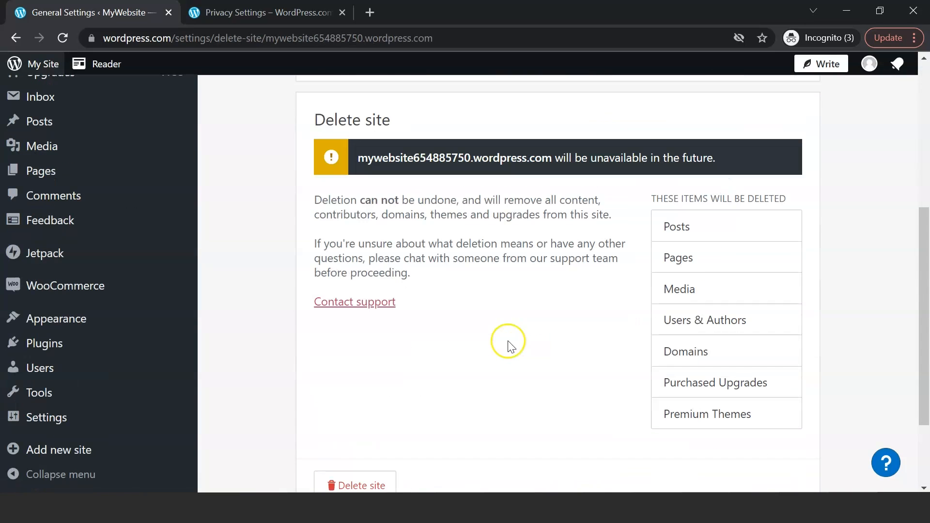
scroll(down, 3)
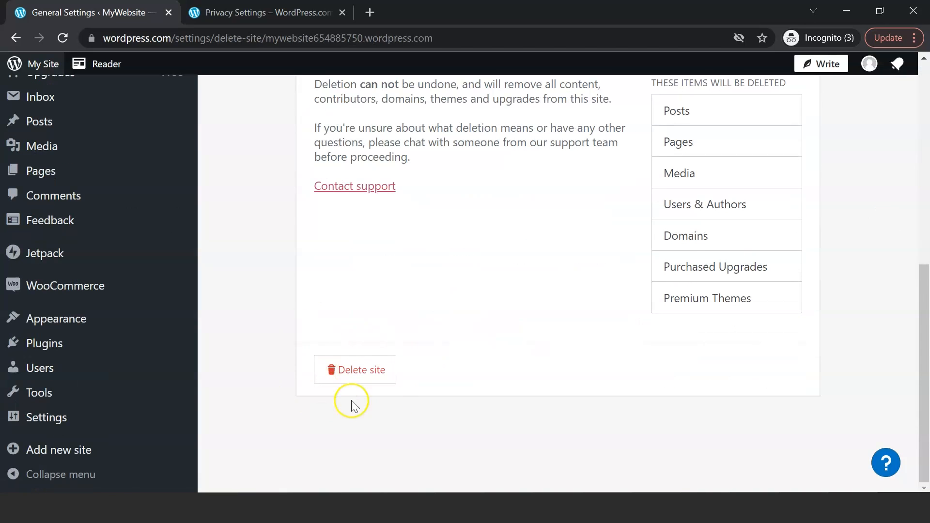
mouse_move(576, 417)
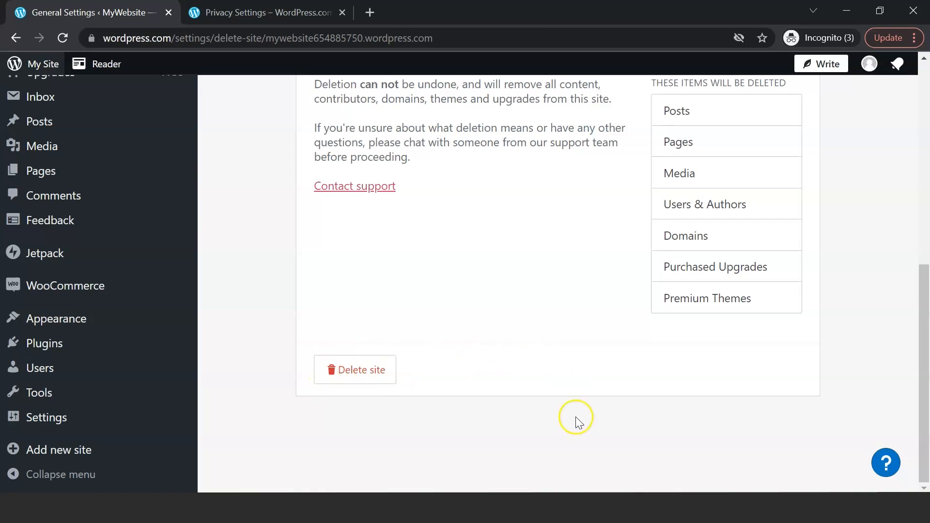
mouse_move(577, 444)
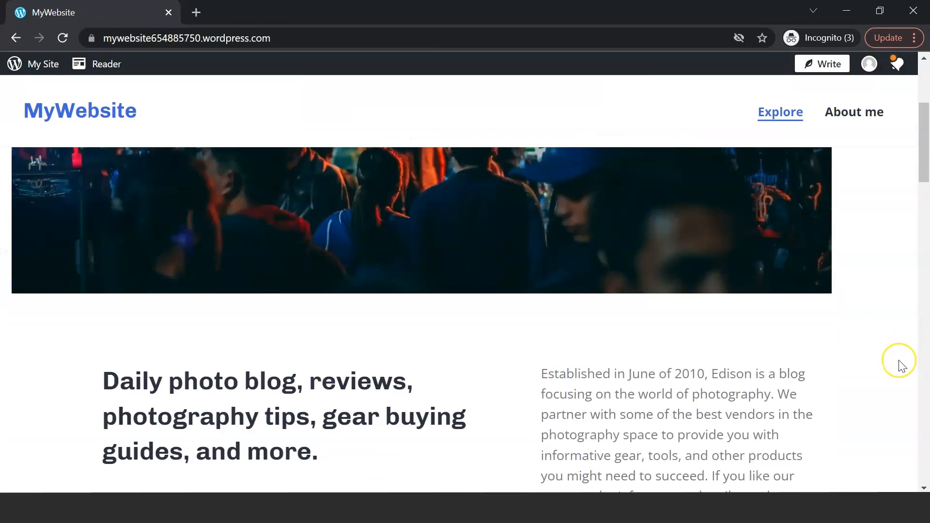
Hide the admin toolbar, scroll the live homepage, and open Contact from the header menu.
scroll(up, 3)
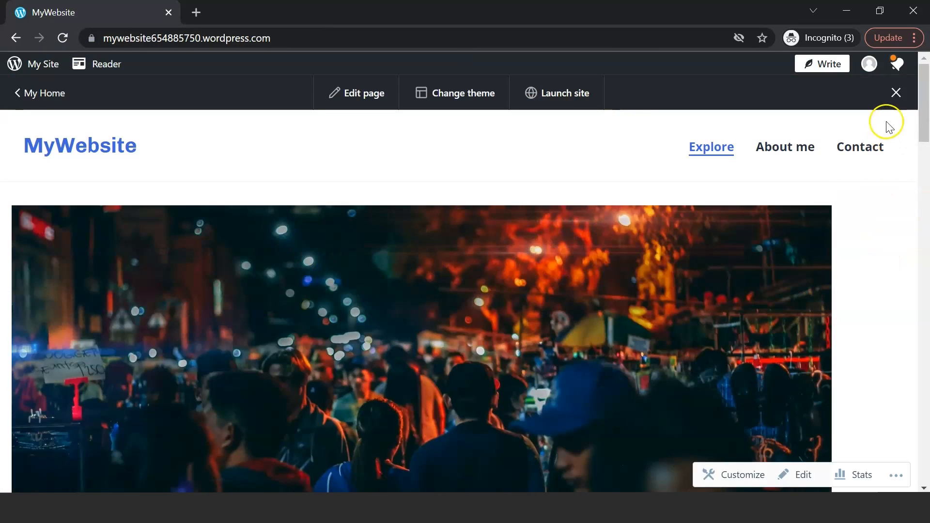
click(896, 93)
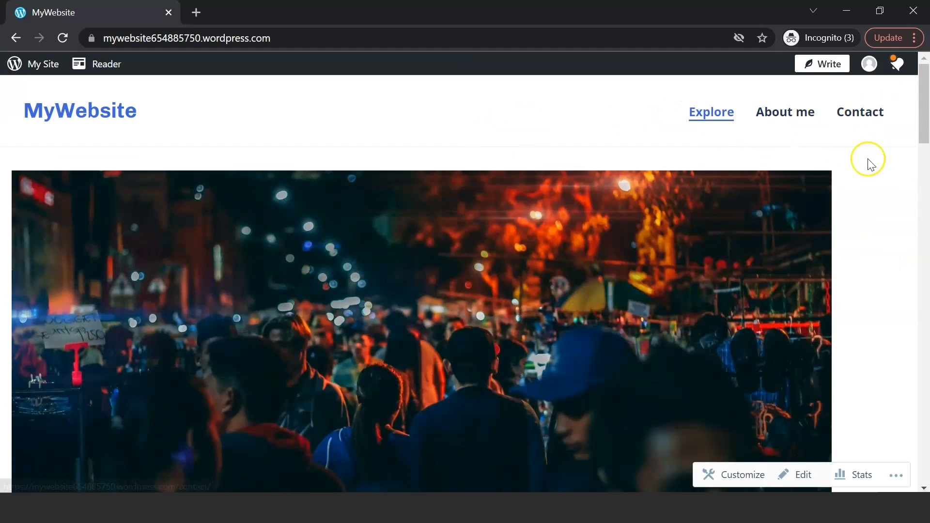
scroll(down, 3)
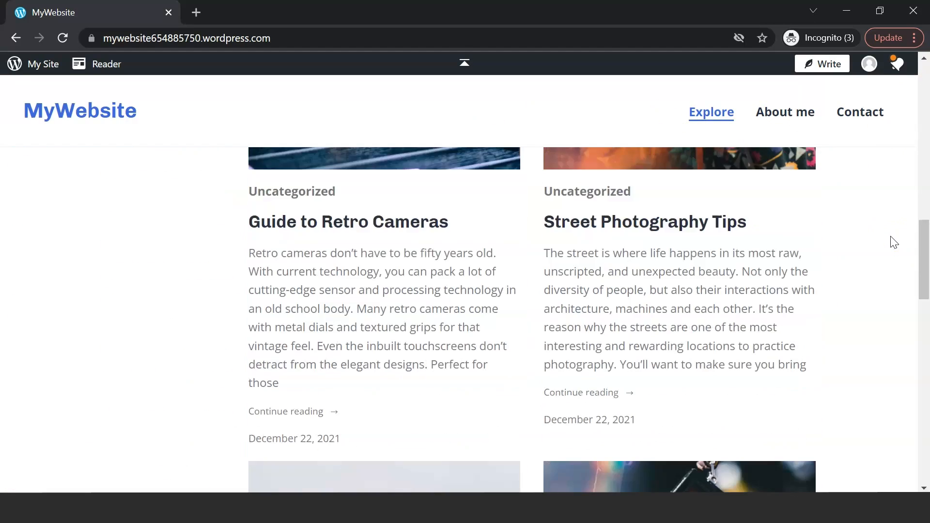
scroll(down, 3)
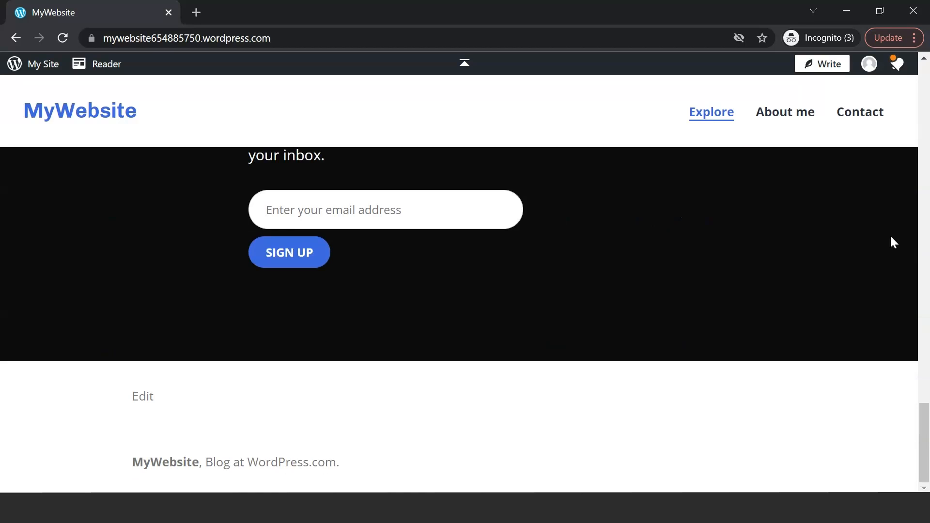
scroll(up, 3)
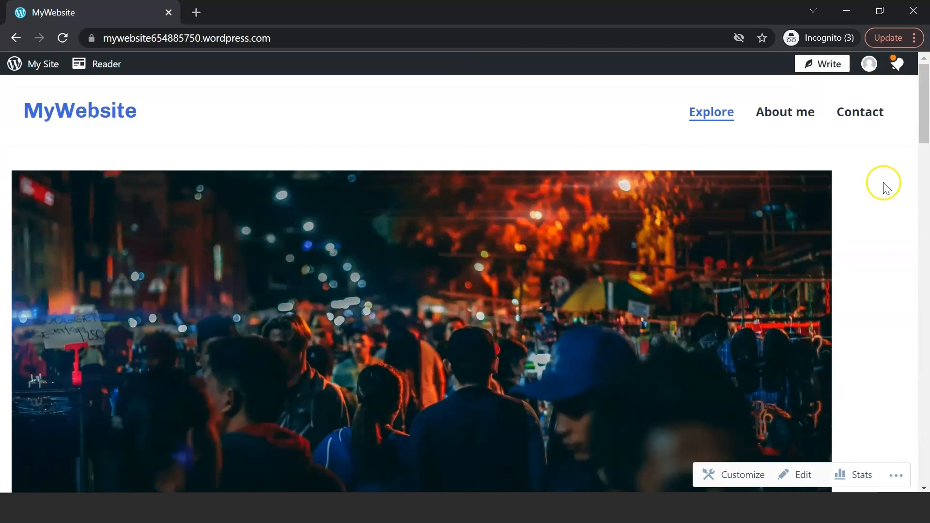
click(859, 111)
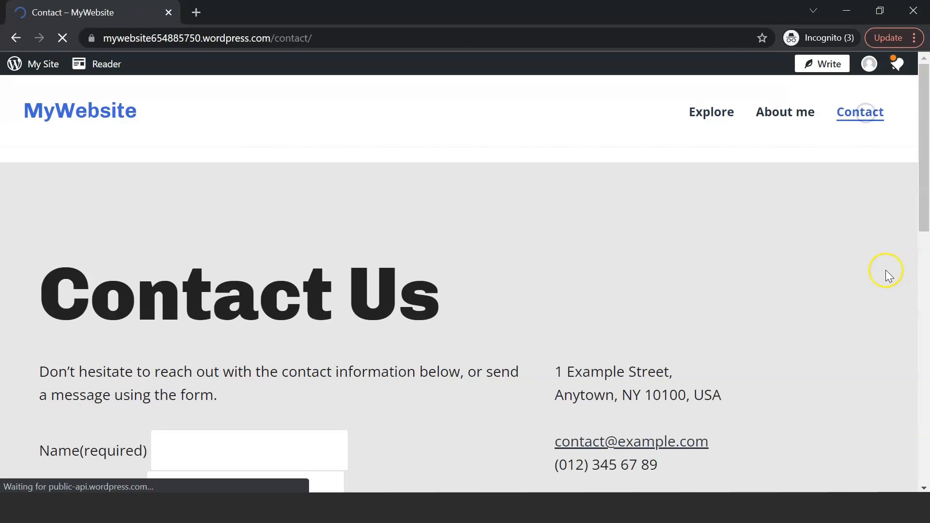